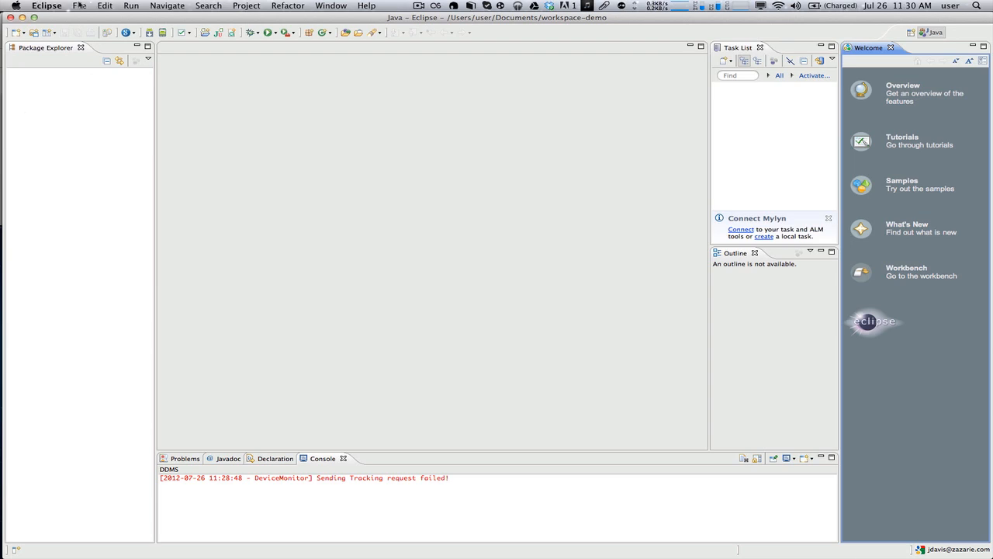
Start the New wizard via File > New > Other and select Google's Web Application Project.
left_click(78, 6)
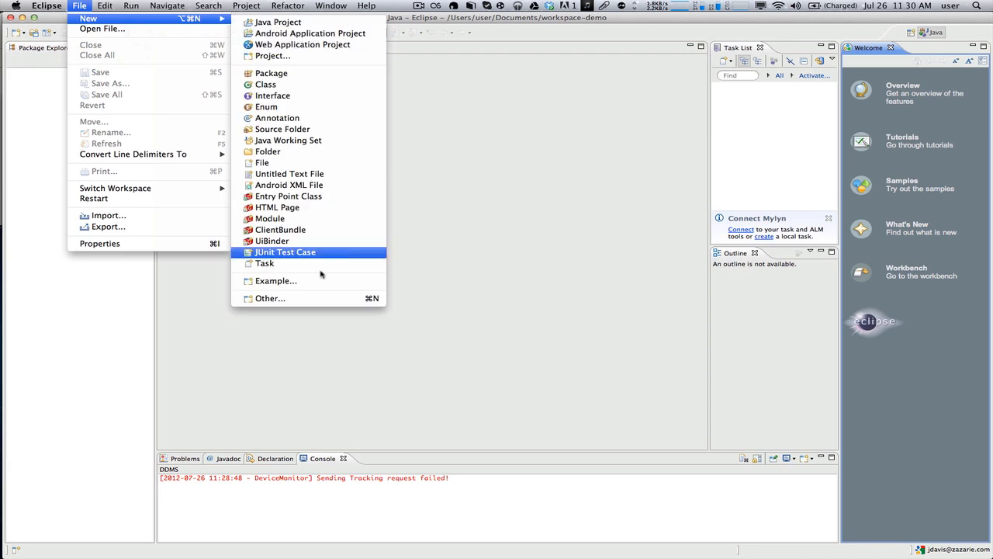
left_click(270, 298)
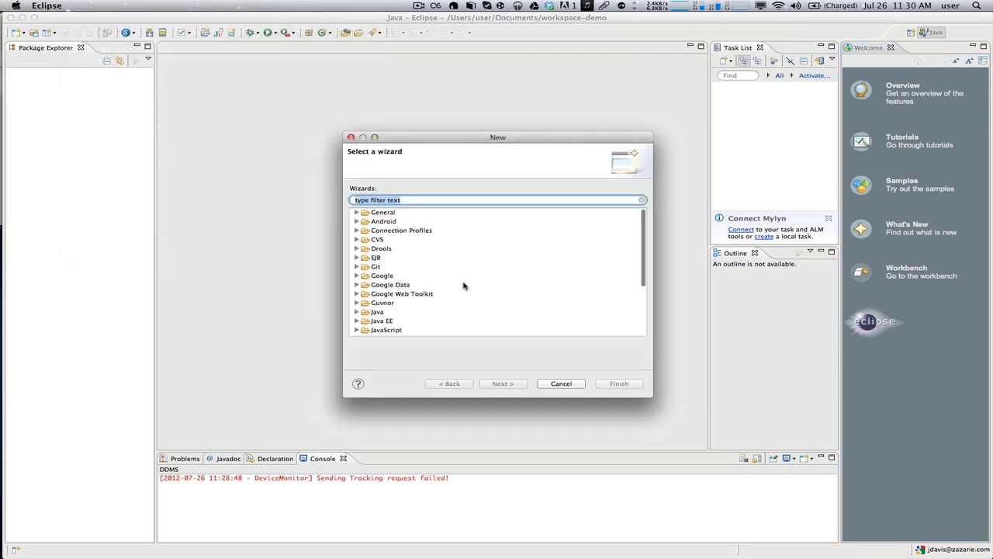
left_click(357, 277)
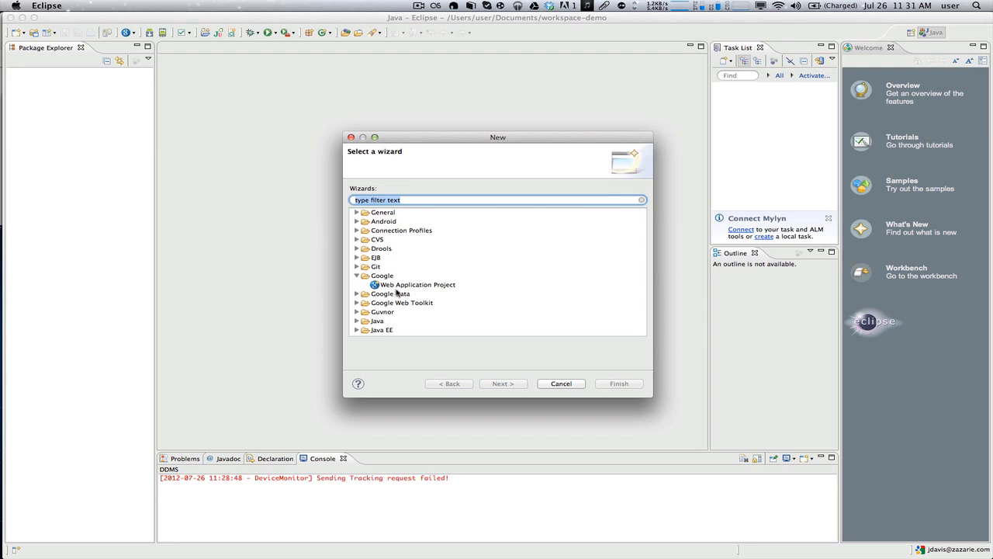
left_click(417, 284)
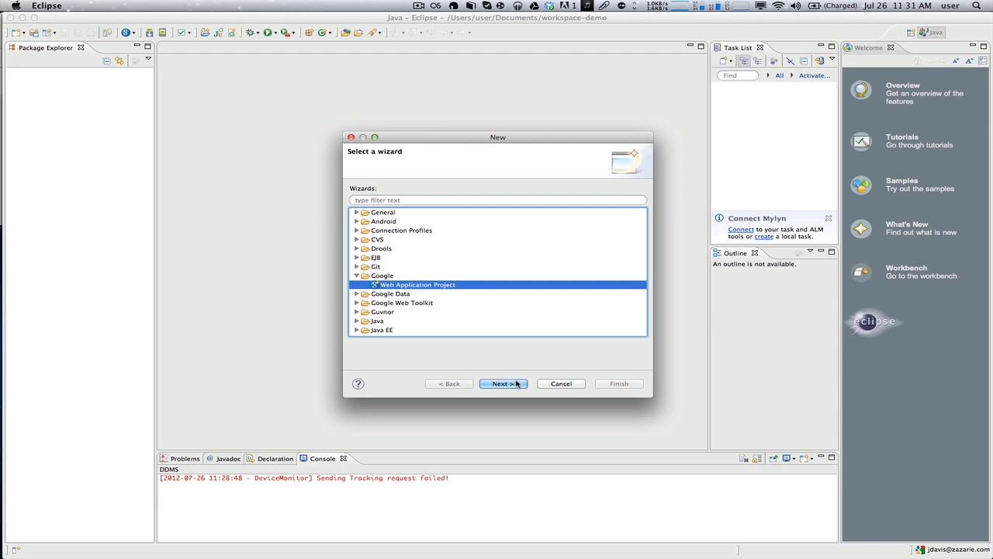
Name the project gwt25 with package com and turn off Use Google App Engine.
left_click(502, 383)
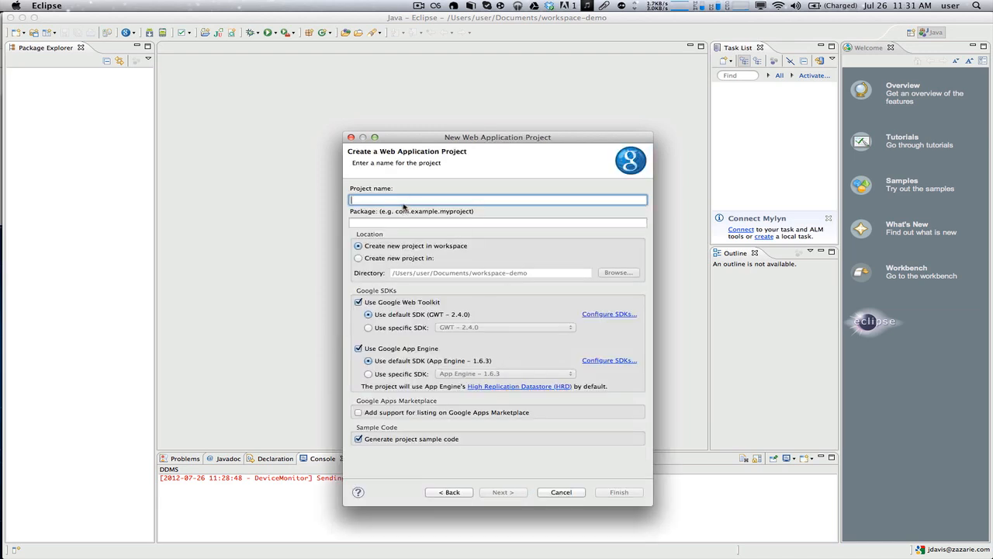
type("gwt25")
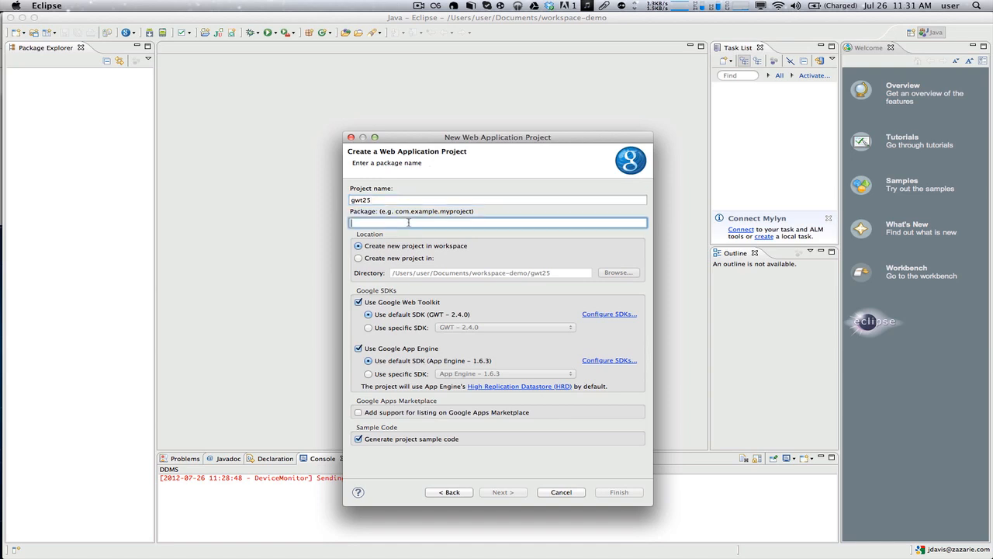
type("com")
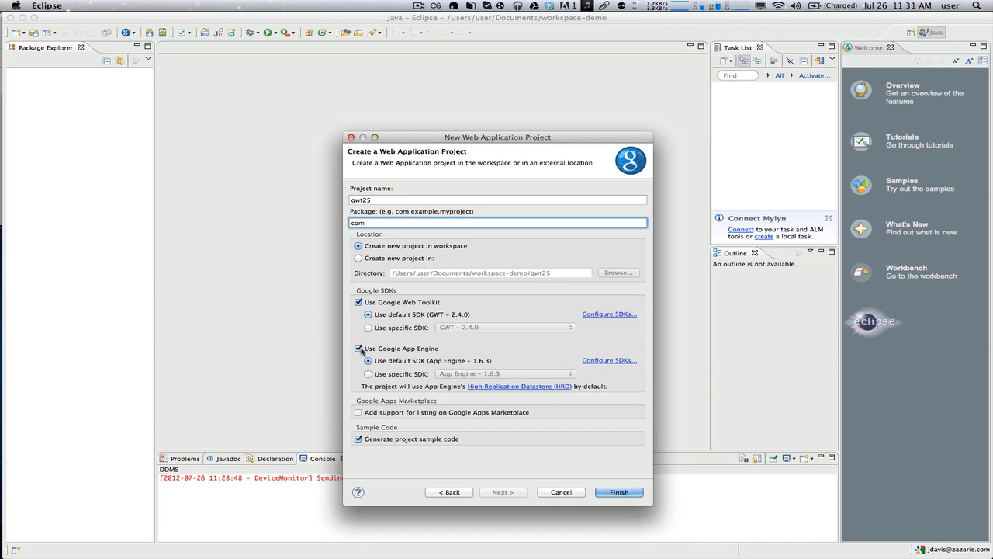
left_click(359, 348)
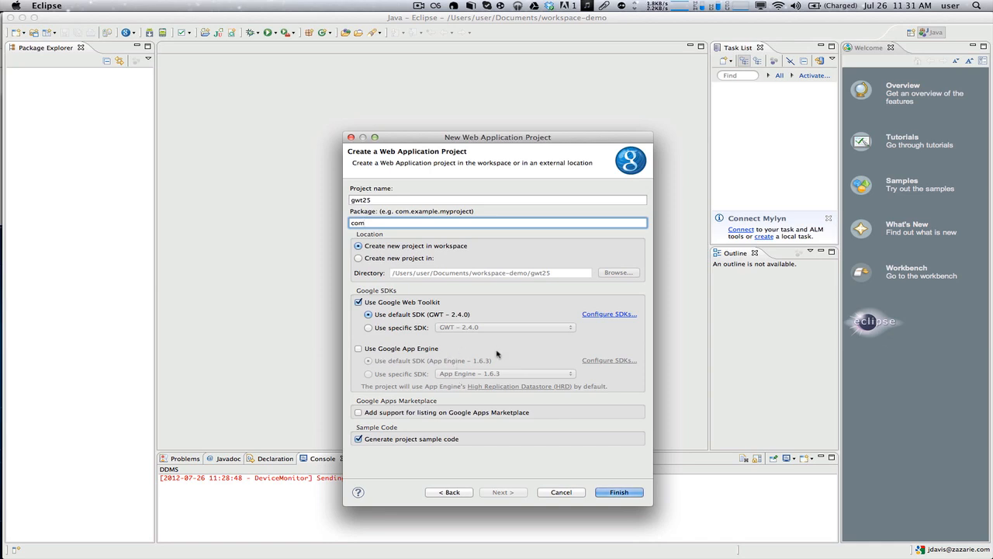
mouse_move(547, 373)
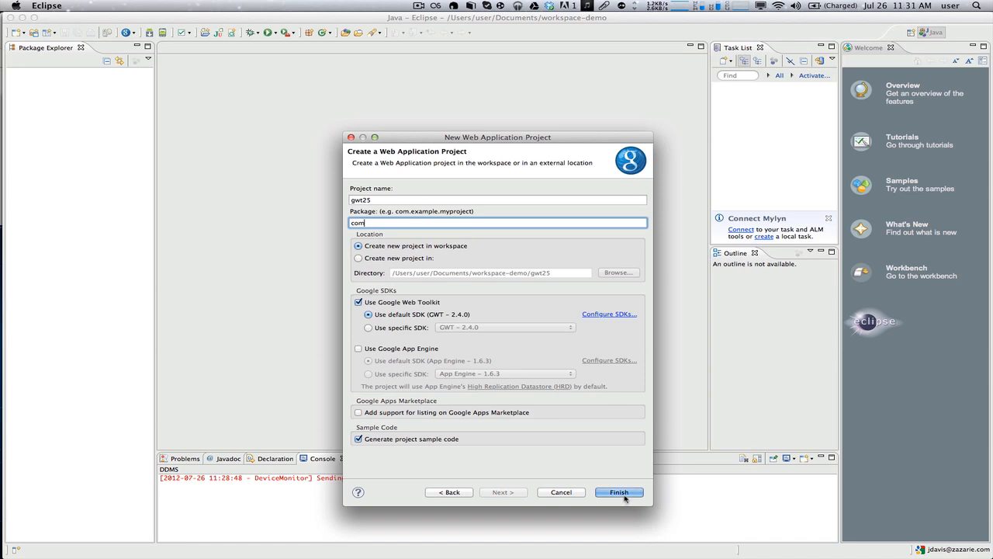
Add the gwt-2.5.0.rc1 folder as an installed GWT SDK in Configure SDKs.
left_click(369, 326)
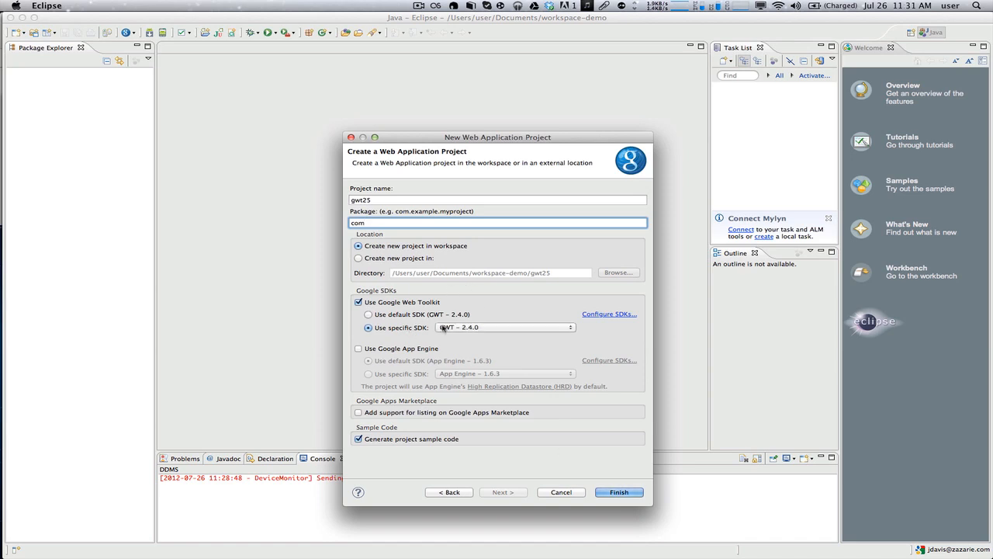
left_click(608, 313)
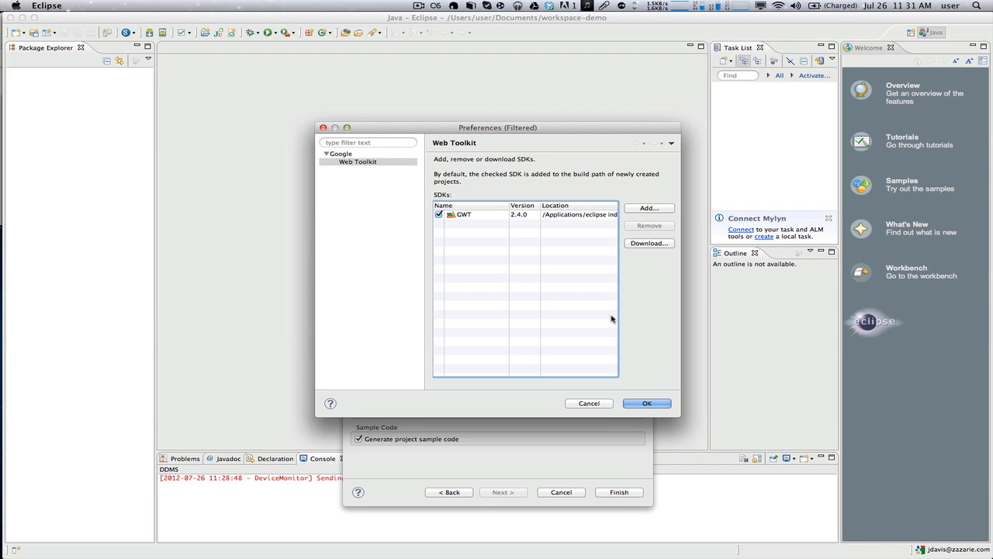
left_click(649, 208)
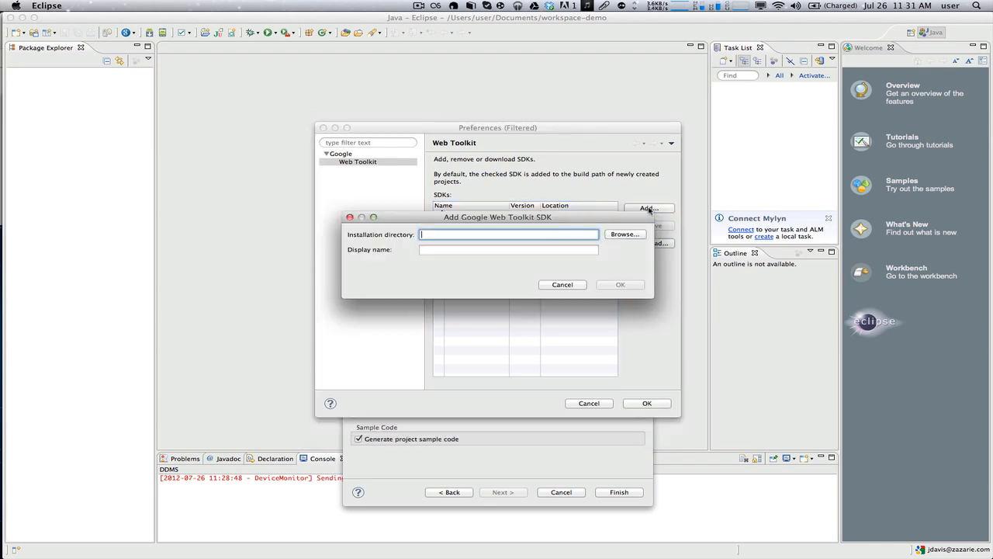
left_click(624, 233)
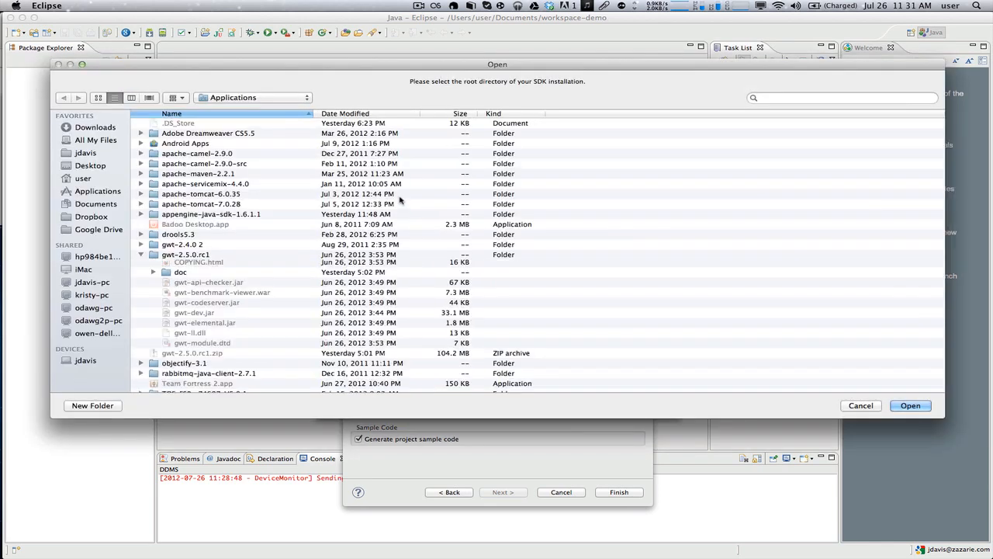
left_click(141, 255)
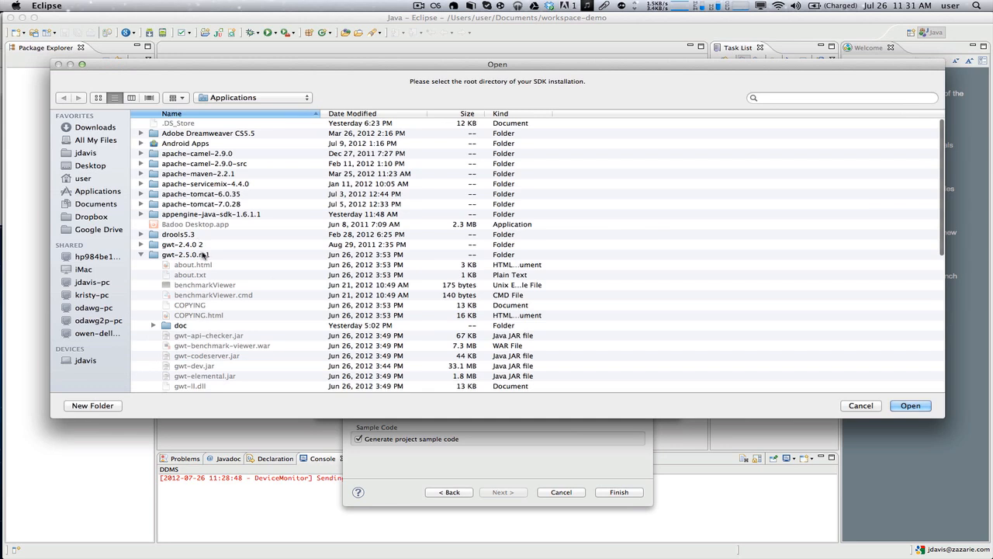
left_click(910, 406)
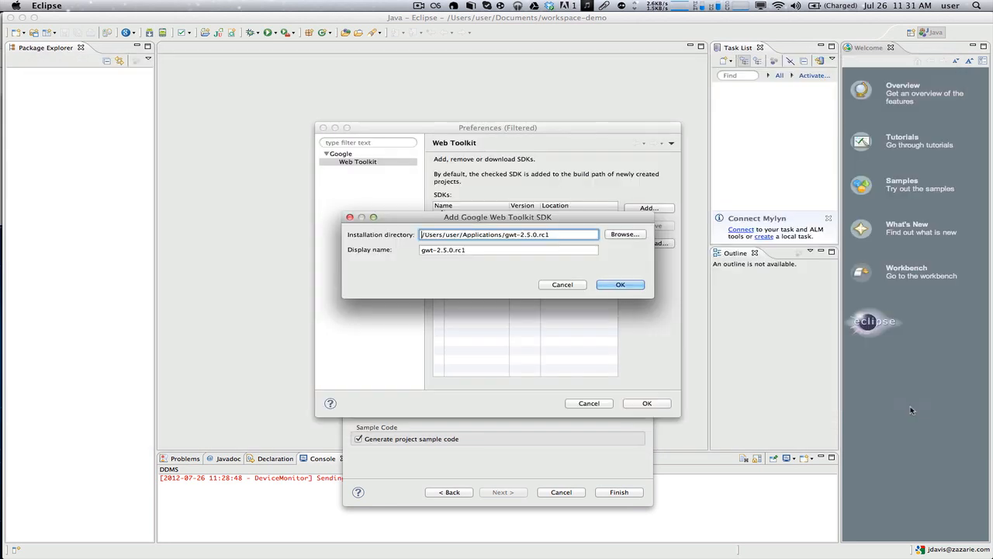
left_click(621, 284)
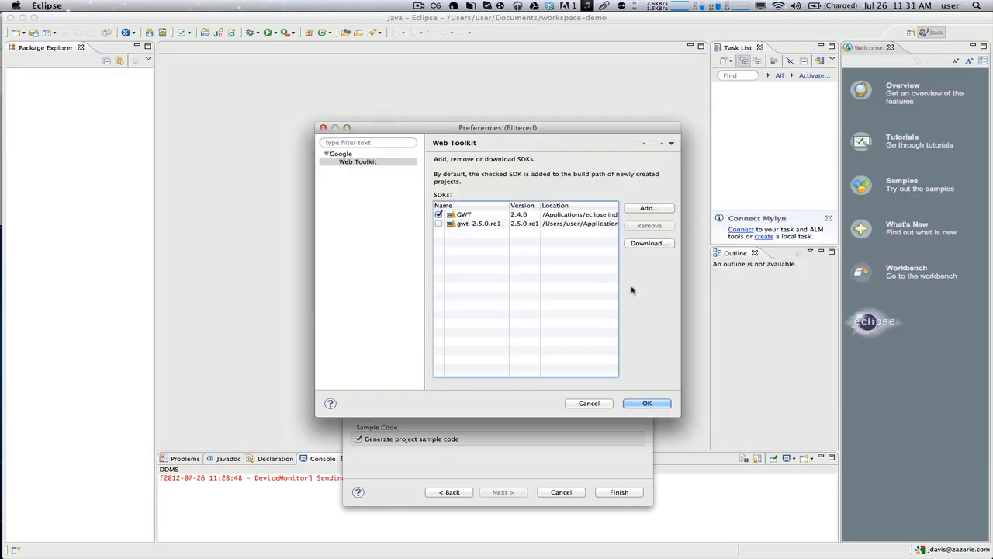
Make gwt-2.5.0.rc1 the default SDK, use it for the project, and finish creating gwt25.
left_click(437, 224)
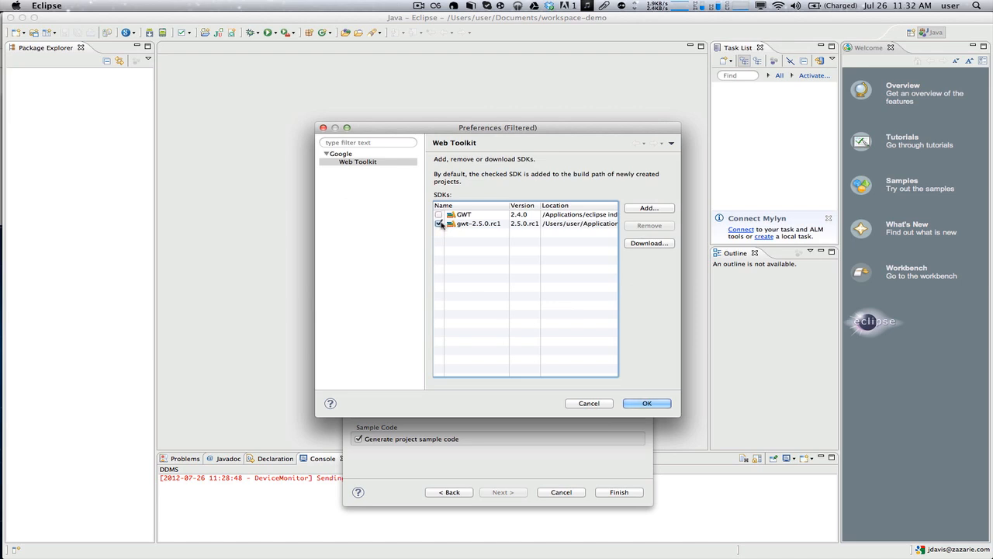
left_click(648, 403)
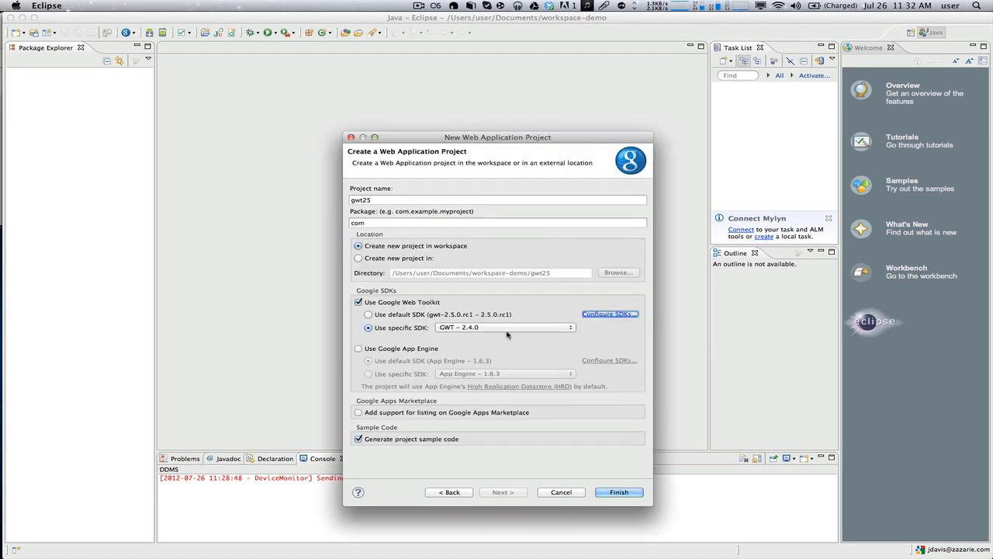
left_click(368, 314)
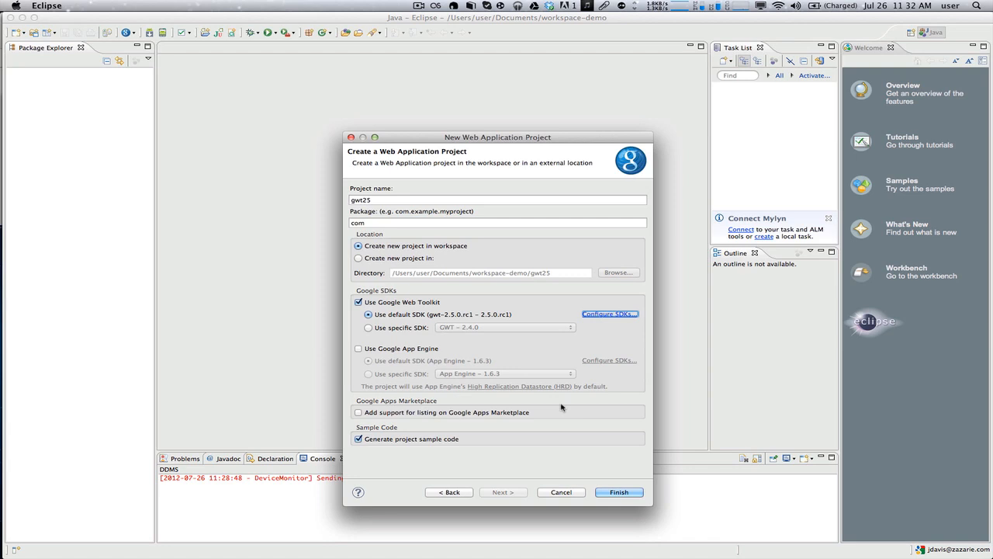
mouse_move(621, 432)
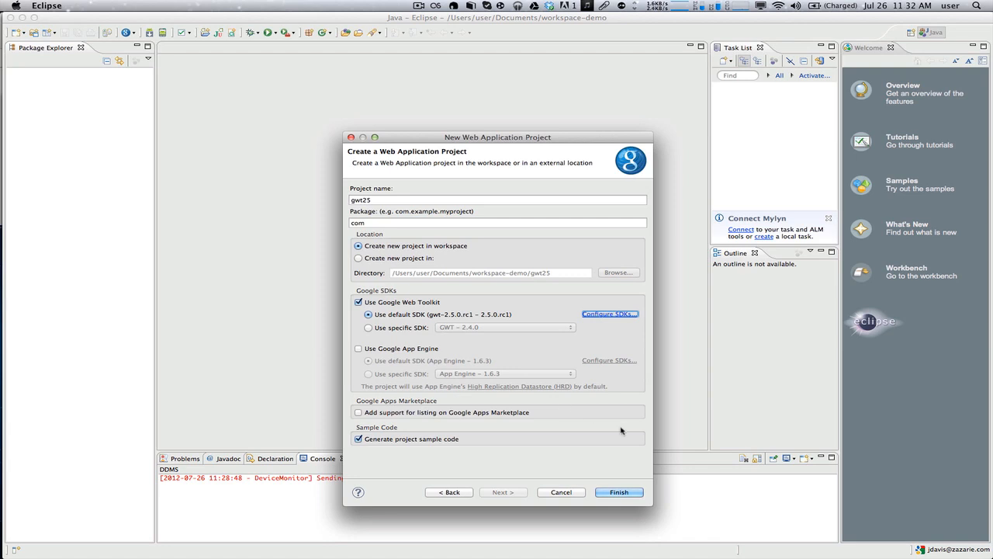
left_click(618, 492)
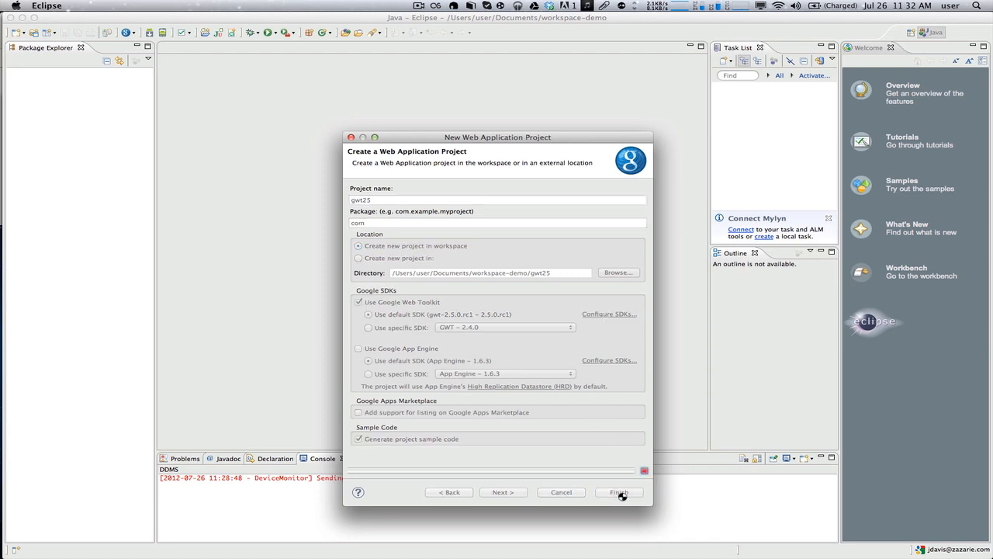
left_click(620, 490)
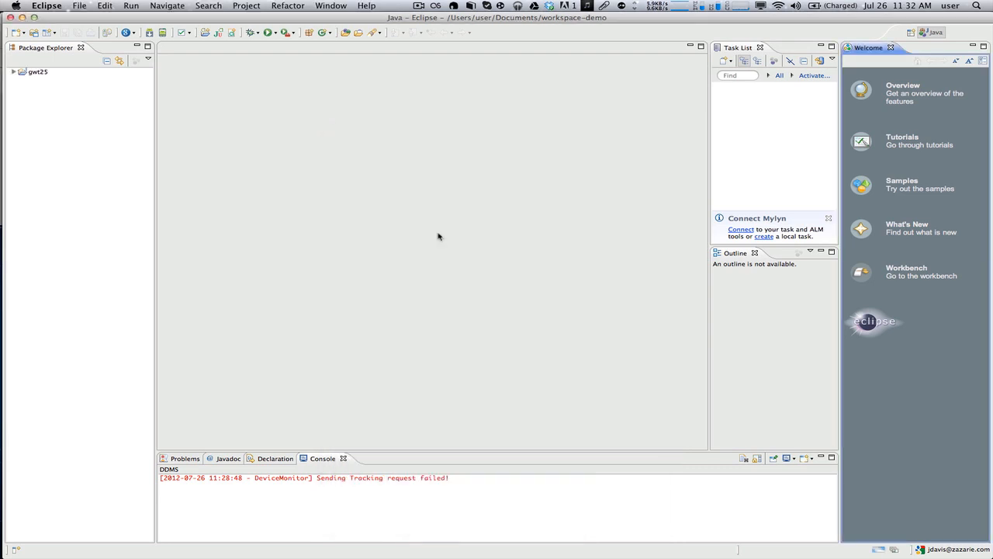
Expand gwt25 > src > com in Package Explorer and bring Gwt25.gwt.xml into the editor.
left_click(37, 71)
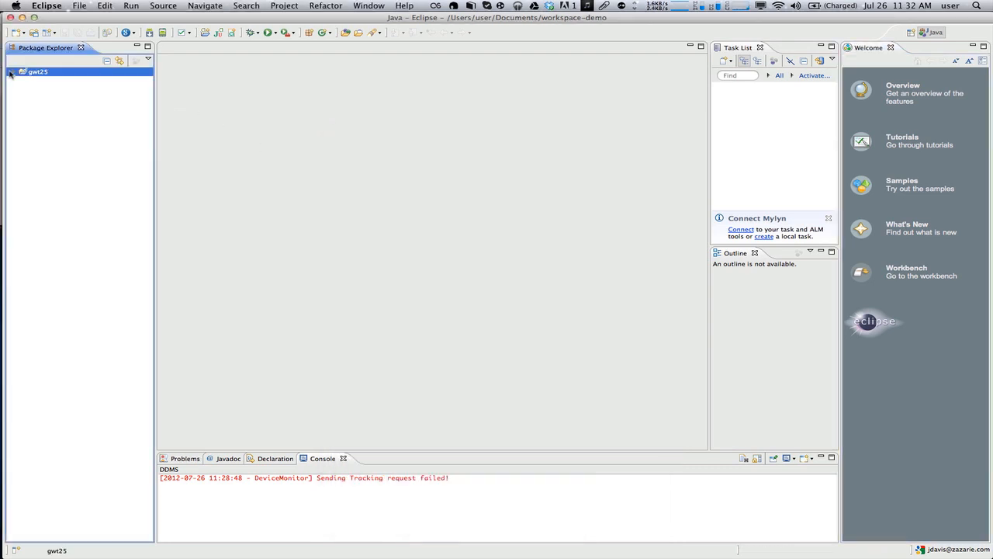
left_click(13, 71)
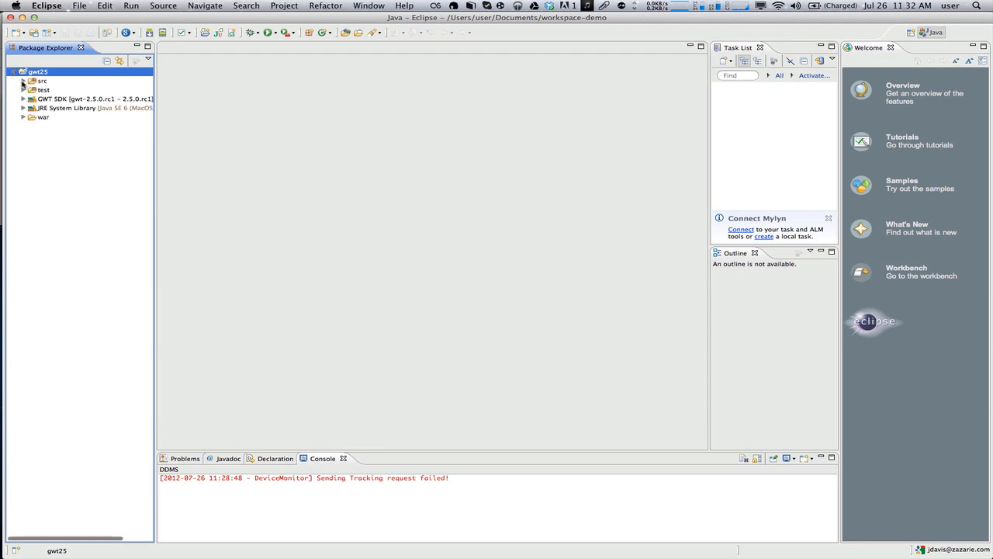
left_click(25, 81)
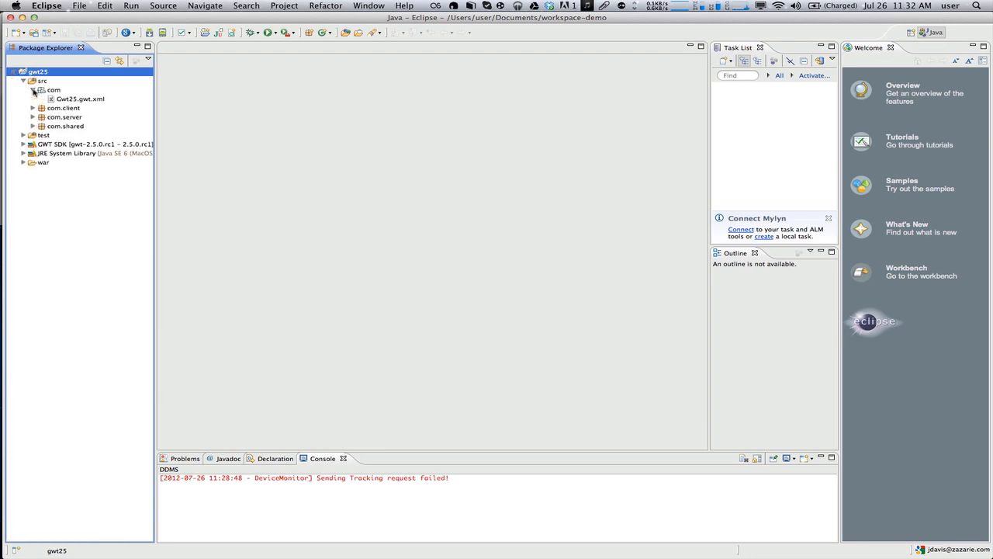
double_click(80, 99)
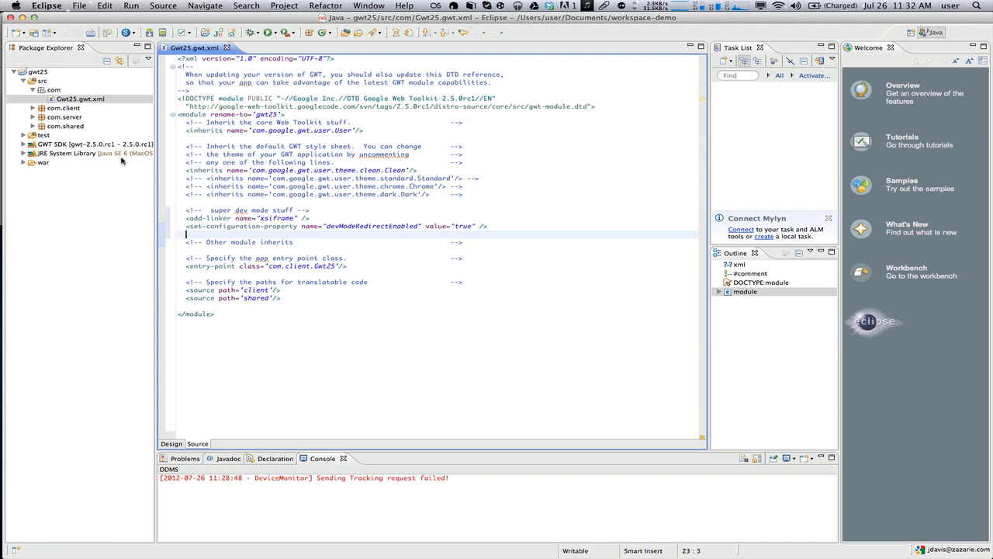
mouse_move(152, 224)
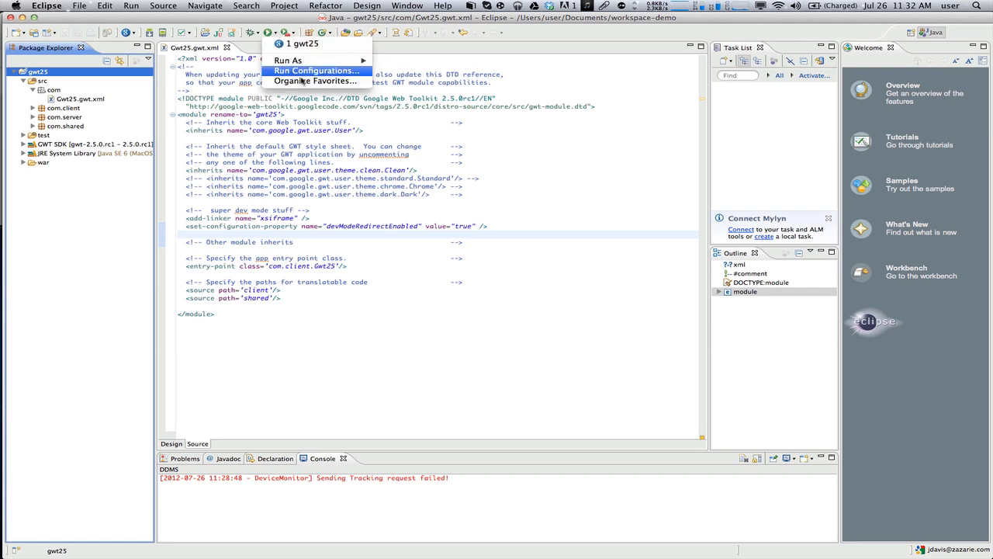
Create a new Java Application run configuration named SDM.
left_click(317, 72)
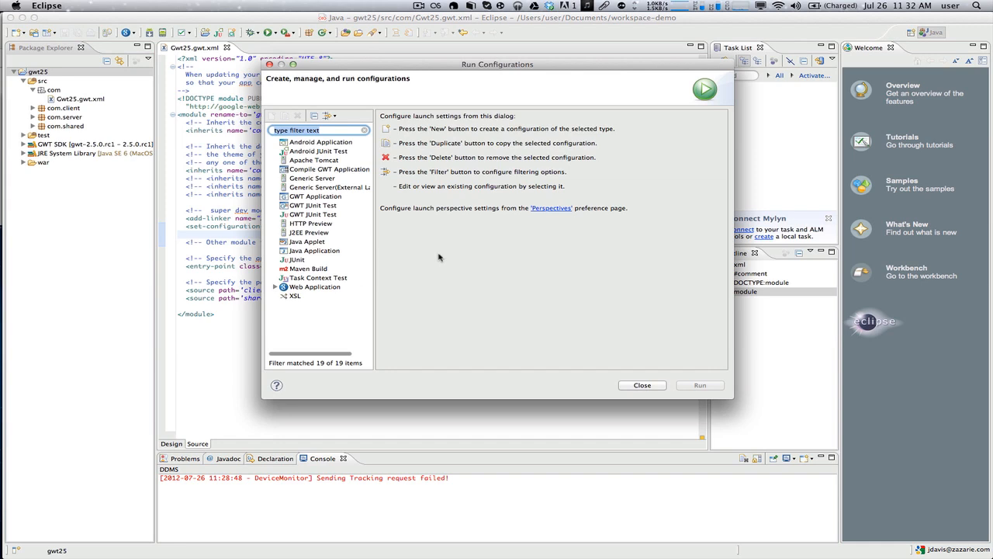
mouse_move(311, 250)
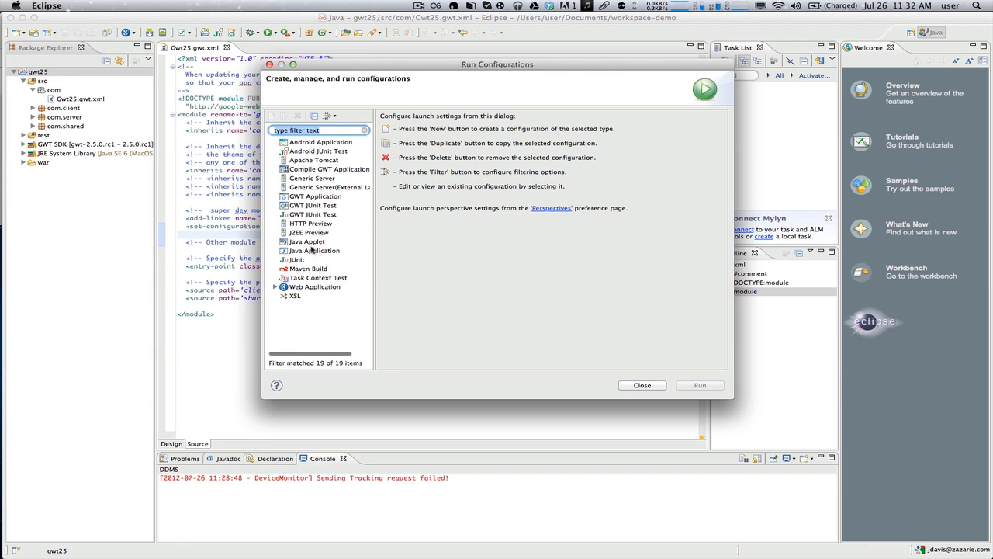
left_click(313, 250)
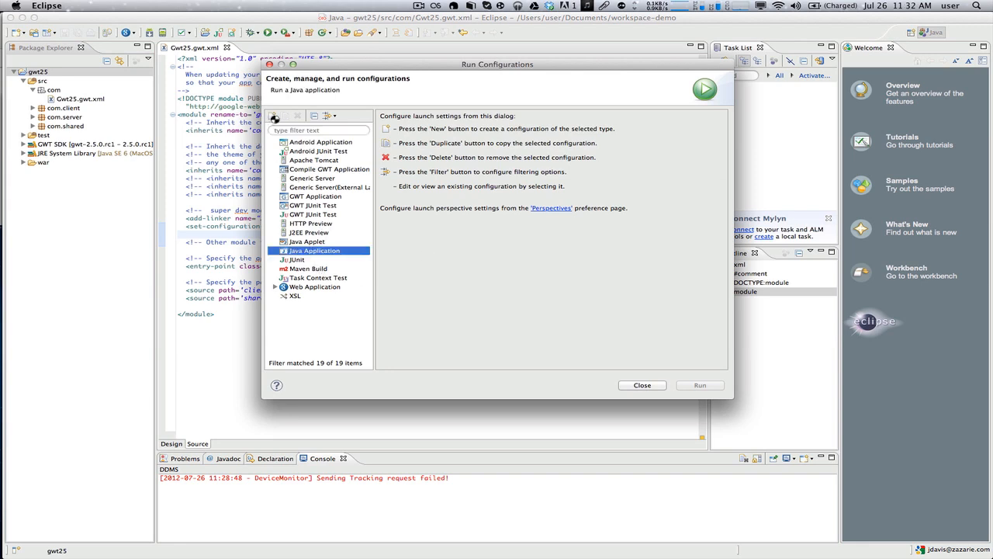
left_click(273, 115)
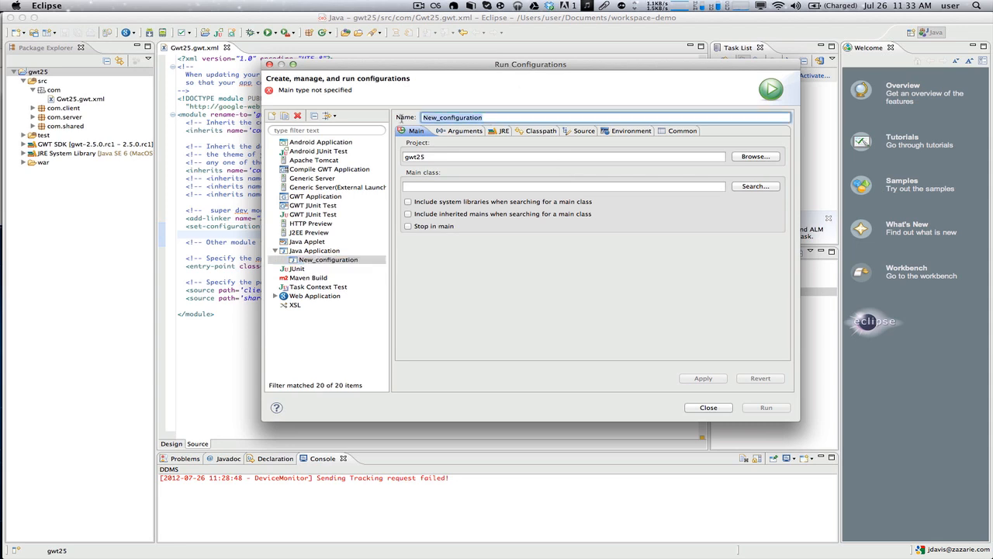
type("SD")
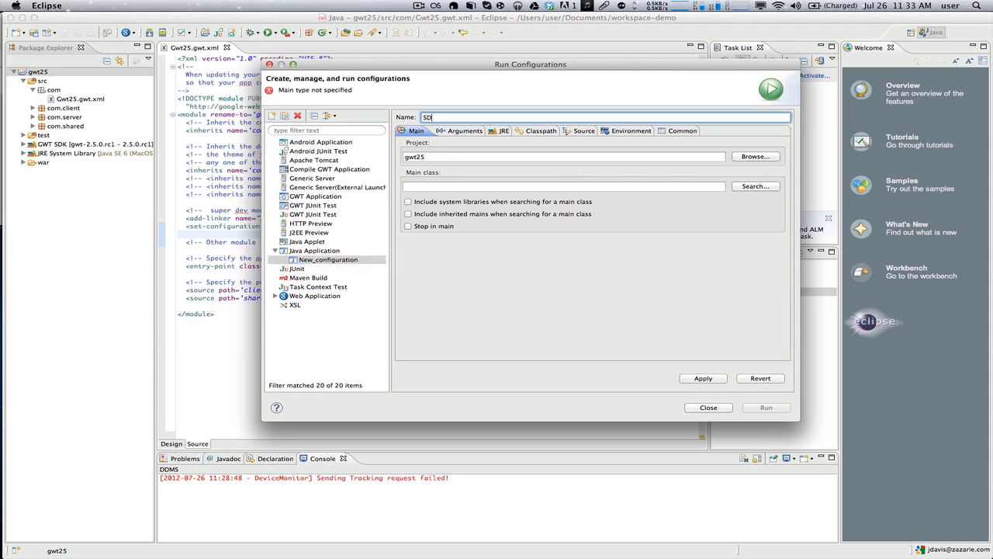
type("M")
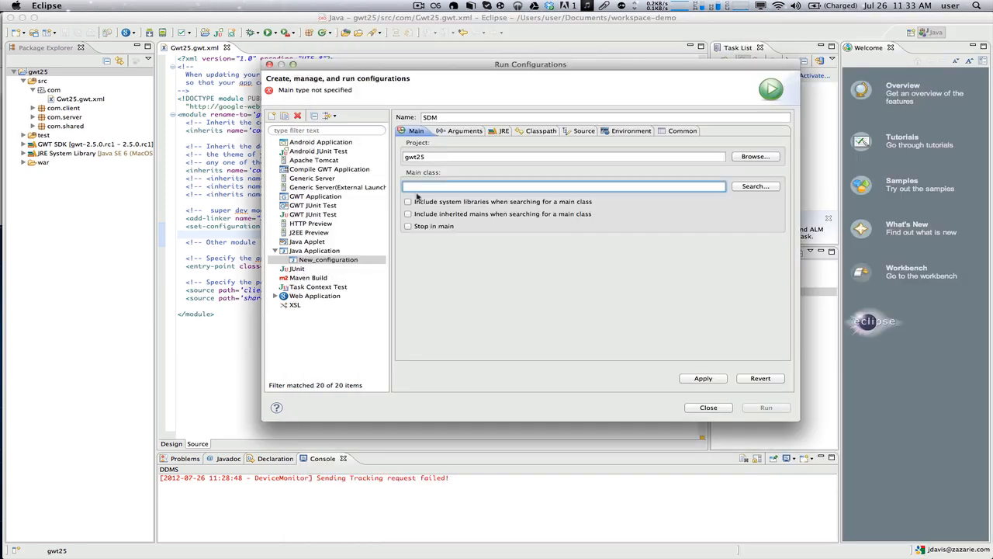
Set SDM's main class to com.google.gwt.dev.codeserver.CodeServer.
type("com.google.gwt.dev.codeserver.CodeServer")
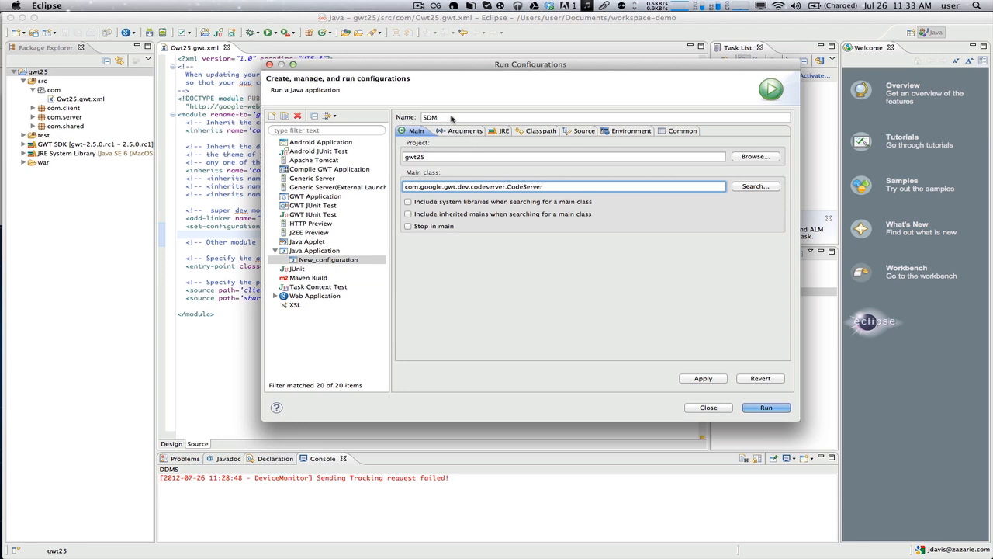
left_click(457, 130)
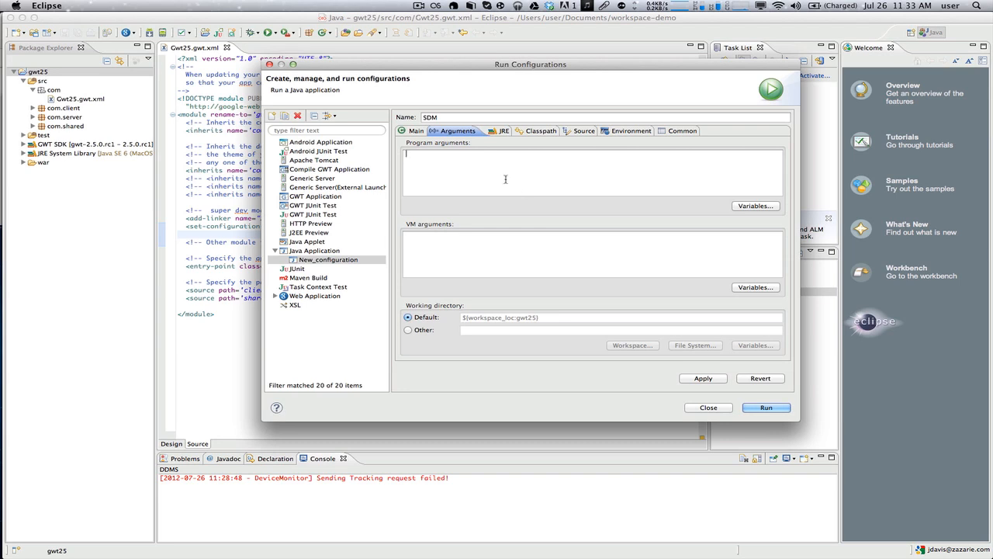
Enter program arguments '-src src/ com.Gwt25' and VM argument '-Xmx1024m' for SDM.
type("-src src/ com.Gwt25")
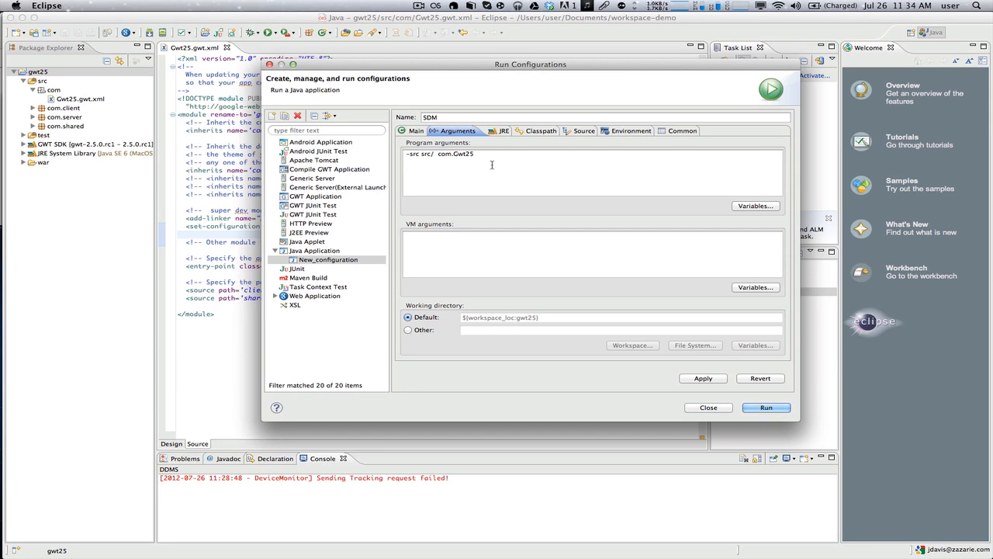
mouse_move(534, 205)
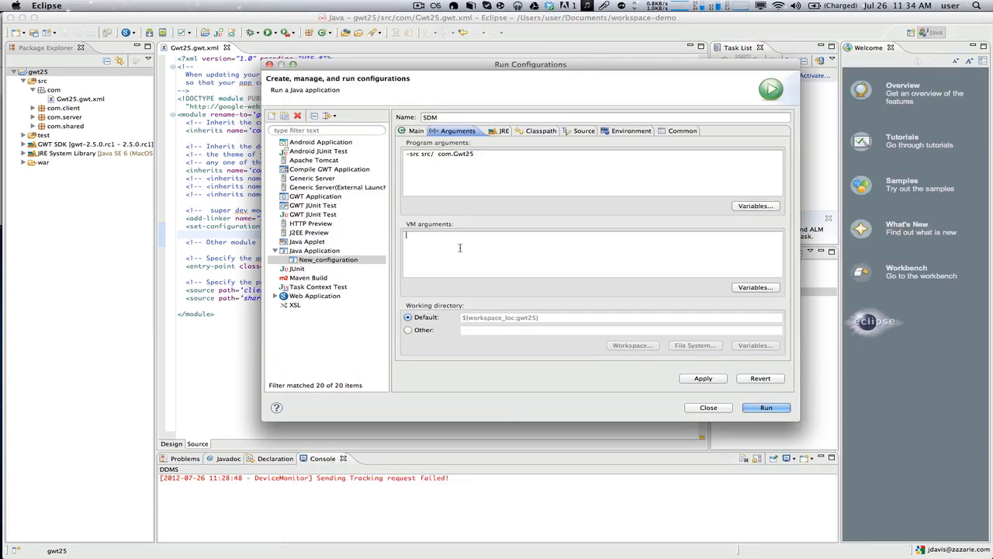
type("-Xmx1024m")
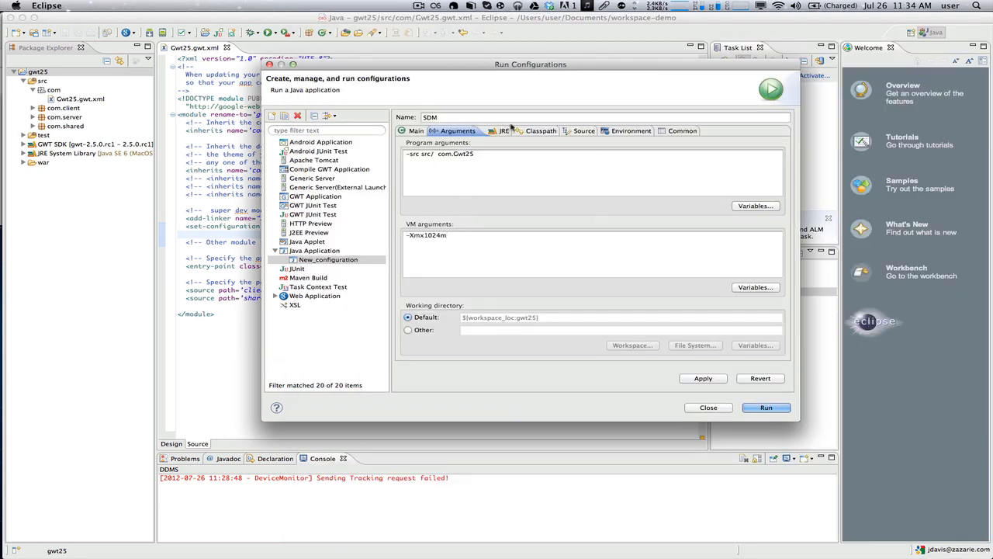
Add gwt-codeserver.jar as an external JAR under User Entries on the Classpath.
left_click(534, 130)
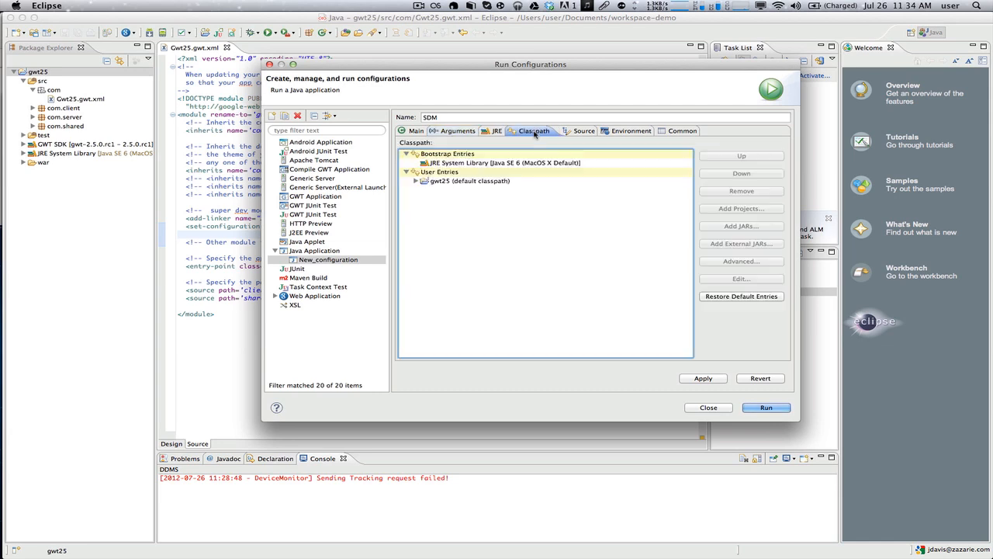
mouse_move(761, 286)
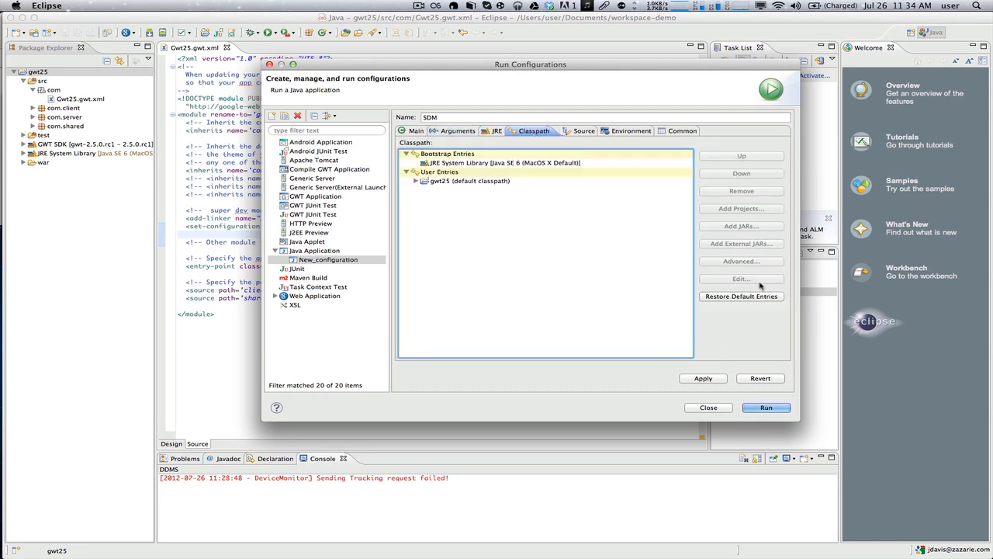
left_click(440, 171)
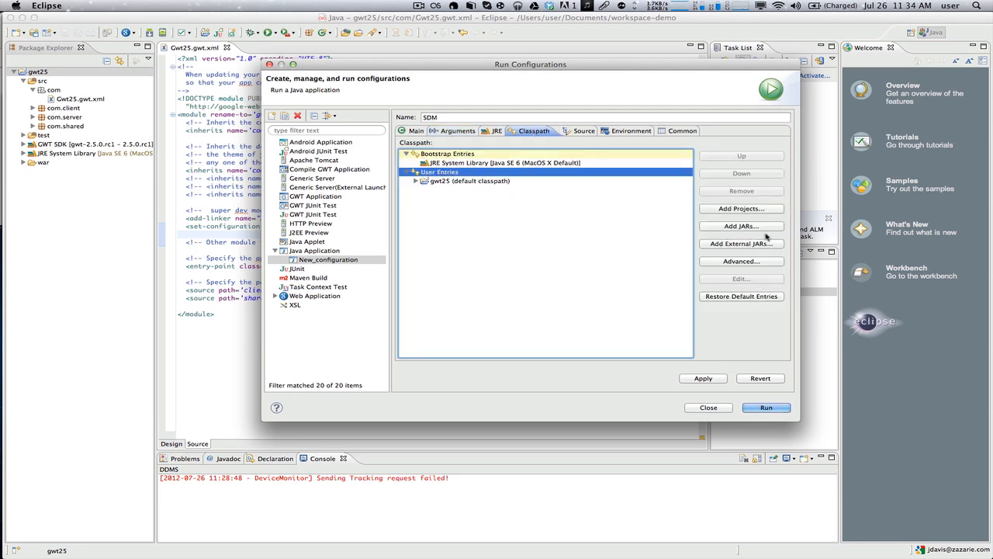
left_click(742, 242)
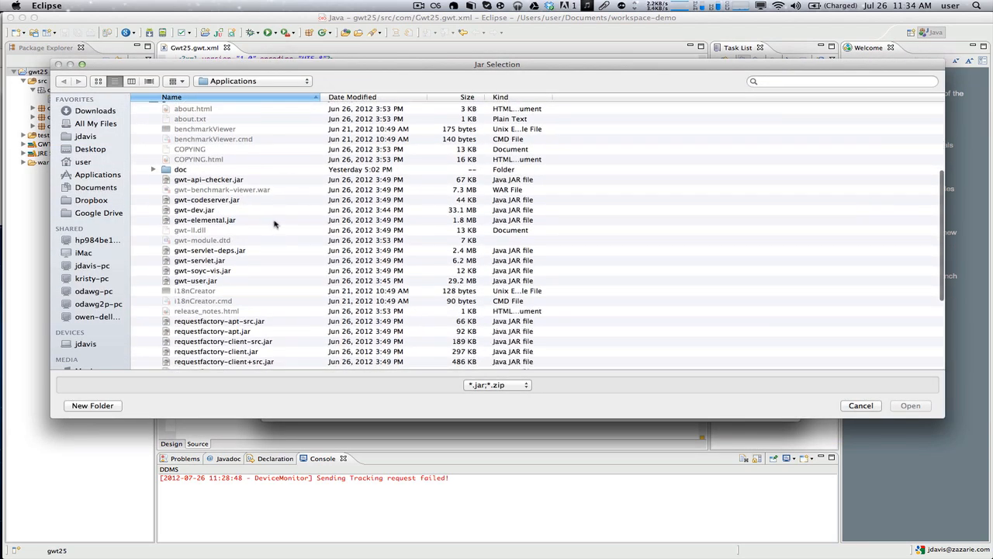
scroll("down", 3)
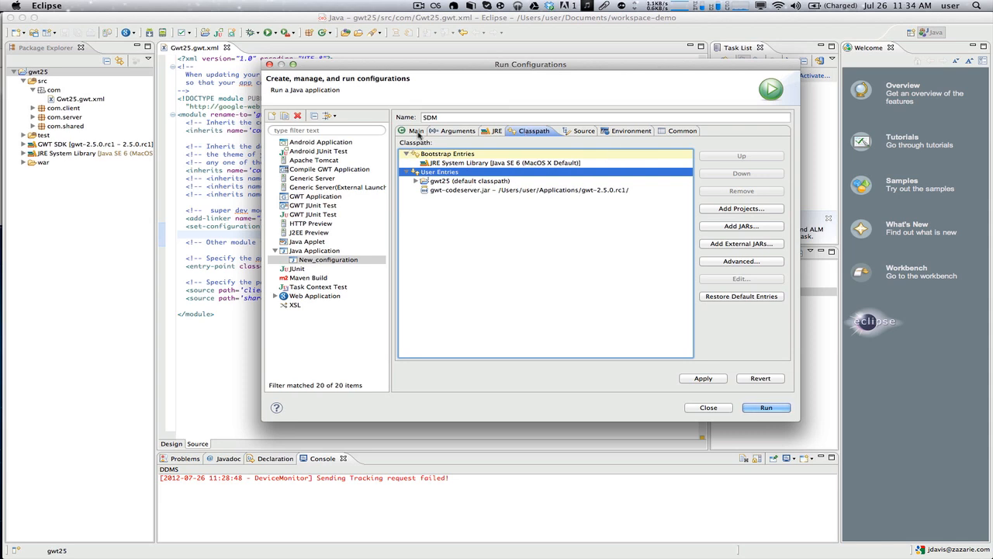
Review the Main and Arguments settings and apply the SDM configuration.
left_click(416, 130)
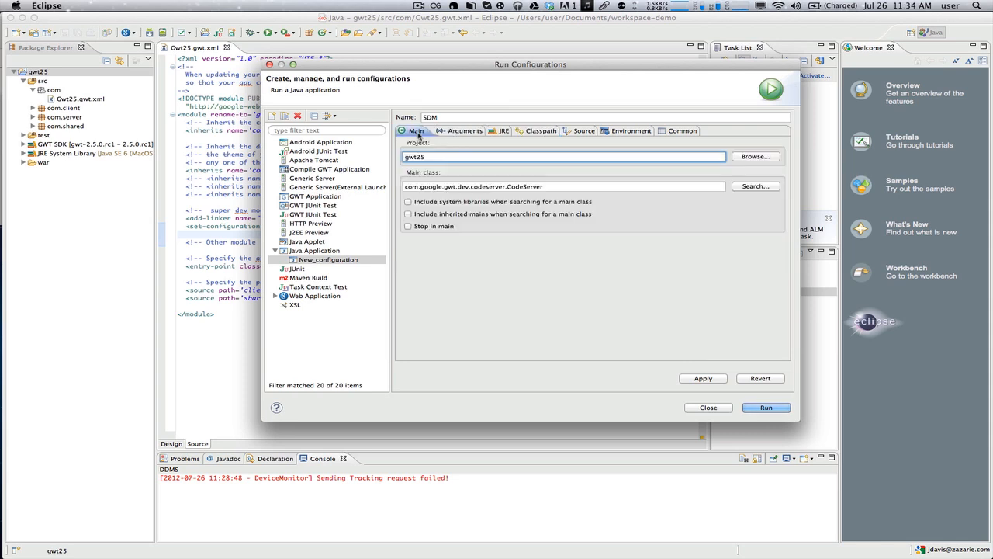
left_click(458, 131)
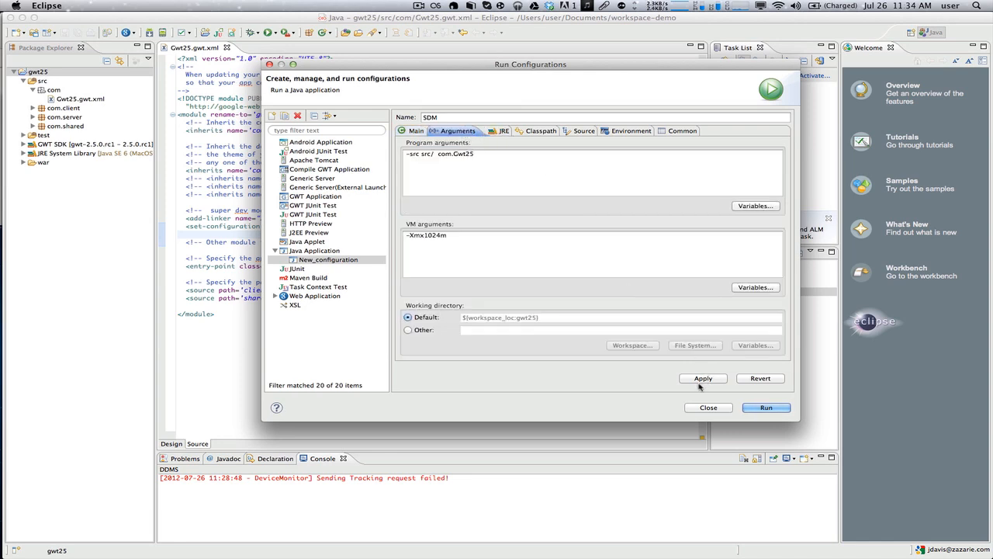
left_click(702, 379)
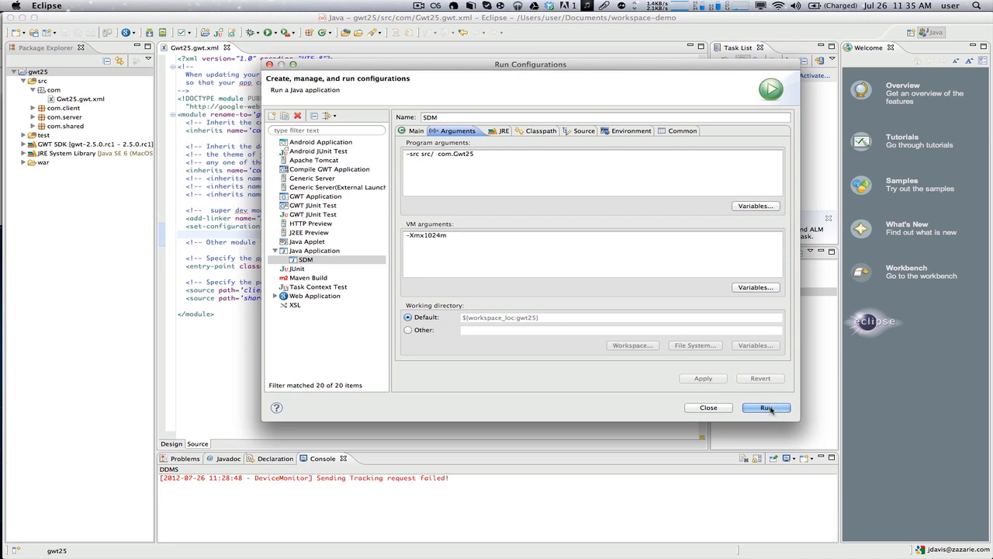
Run SDM and select the localhost:9876 code server address in the Console.
left_click(767, 407)
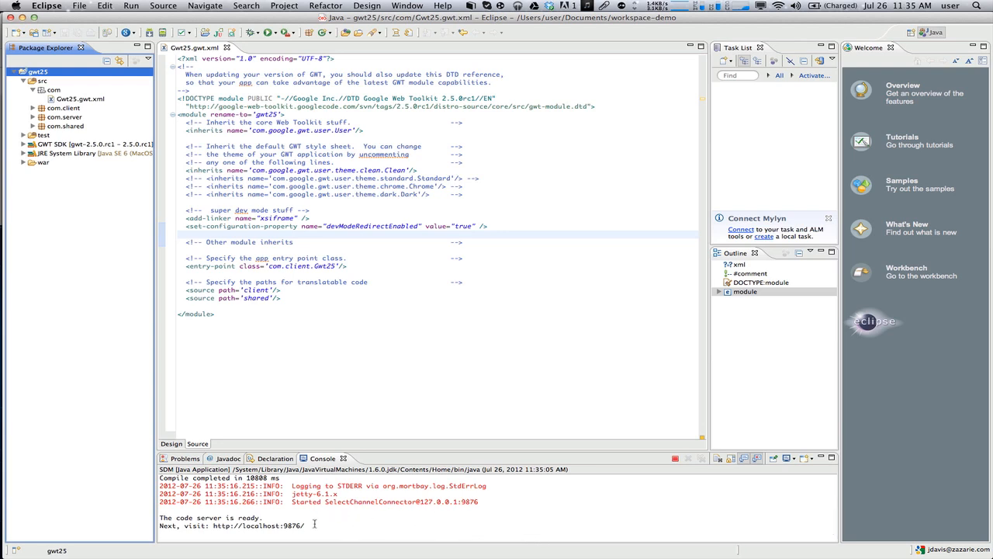
double_click(258, 524)
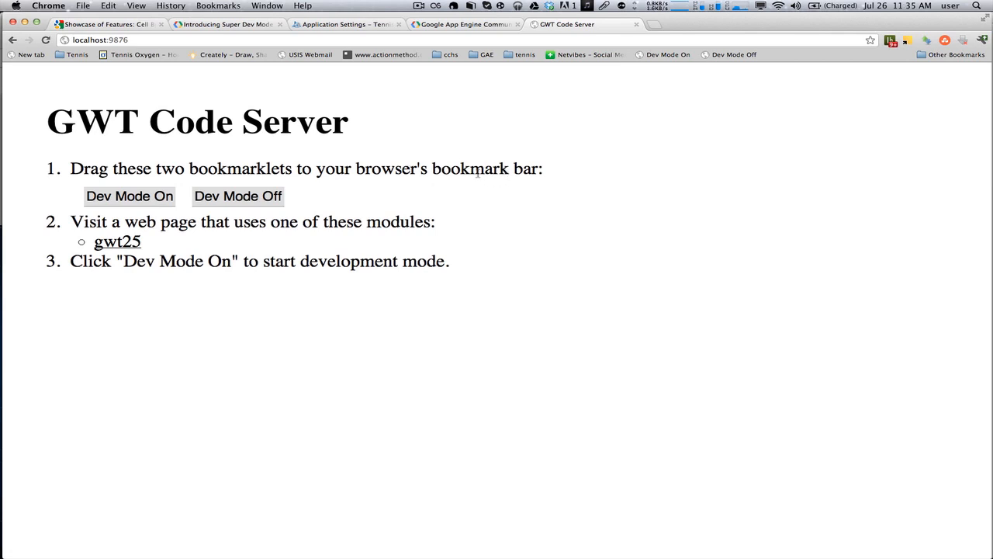
mouse_move(733, 99)
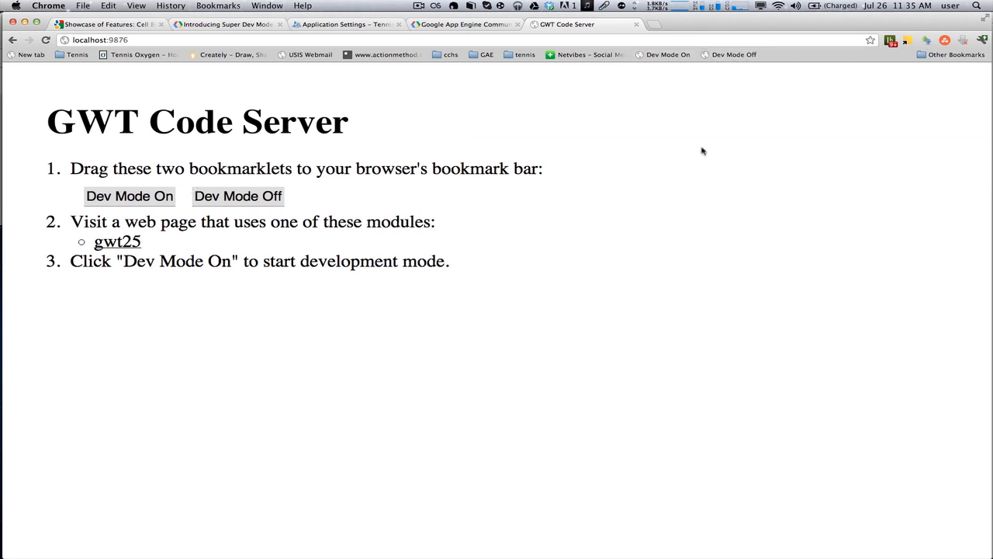
mouse_move(475, 216)
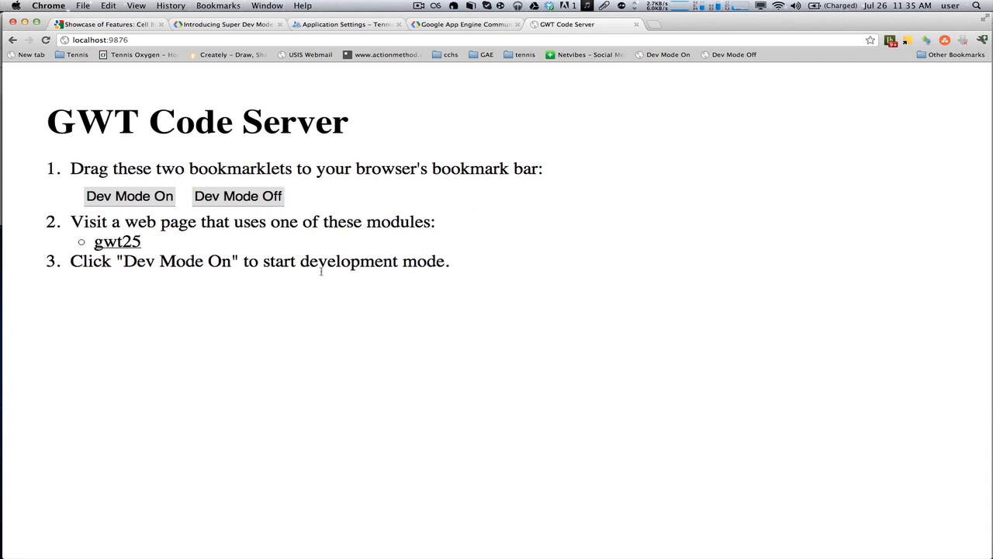
mouse_move(326, 277)
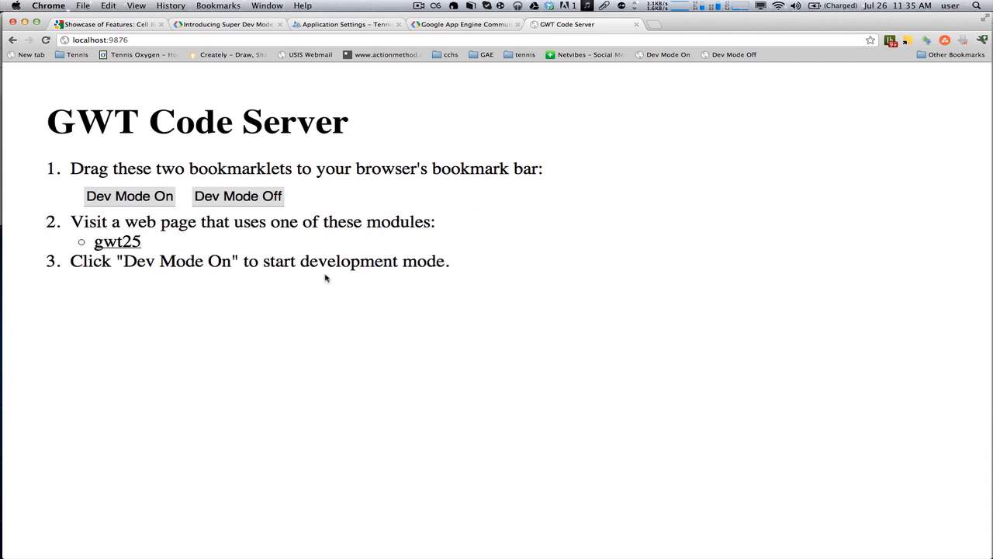
Follow the gwt25 module link on the GWT Code Server page at localhost:9876.
left_click(116, 243)
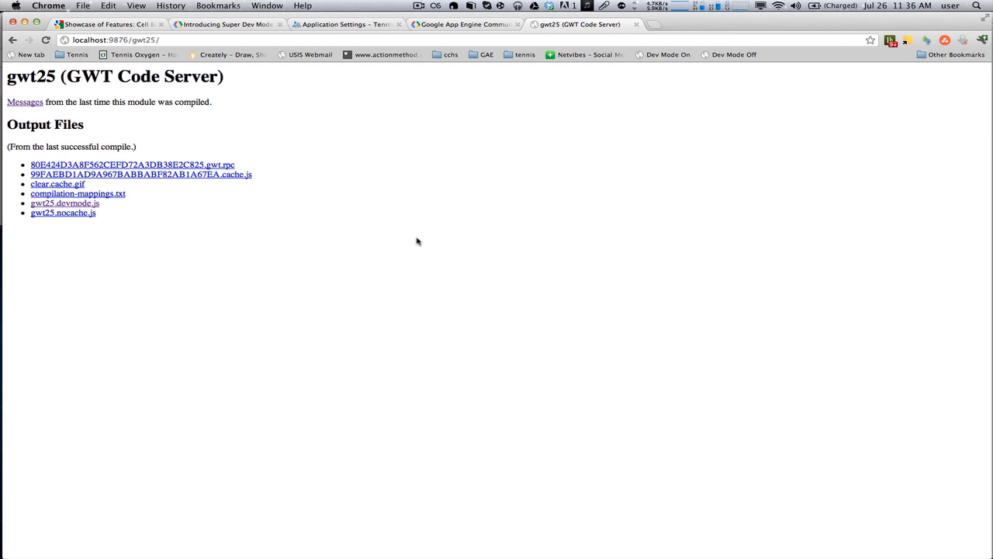
mouse_move(354, 202)
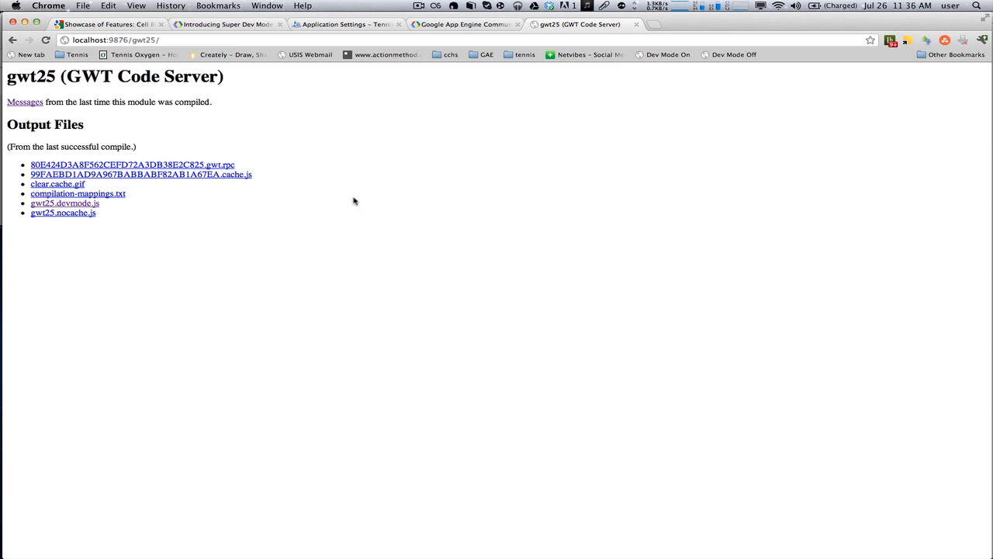
mouse_move(539, 192)
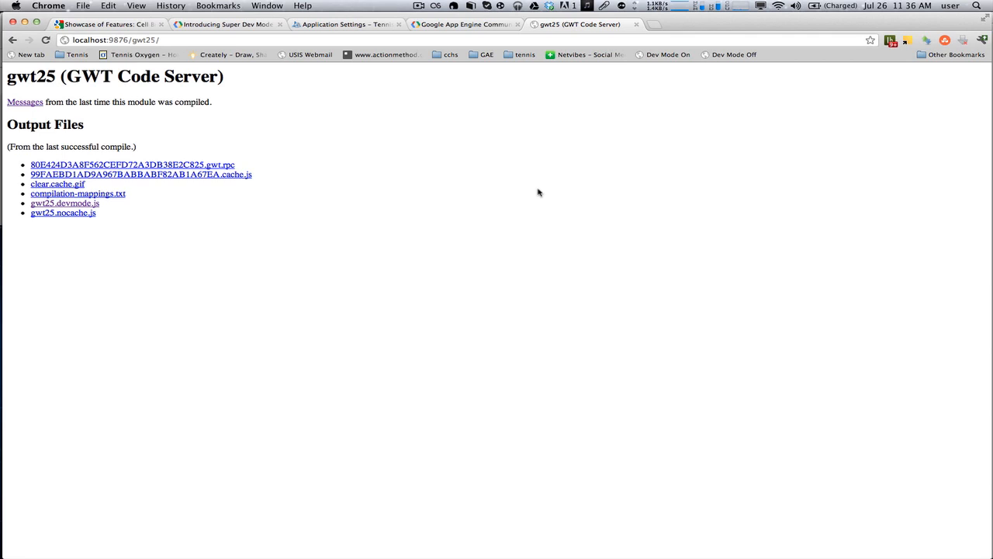
mouse_move(496, 218)
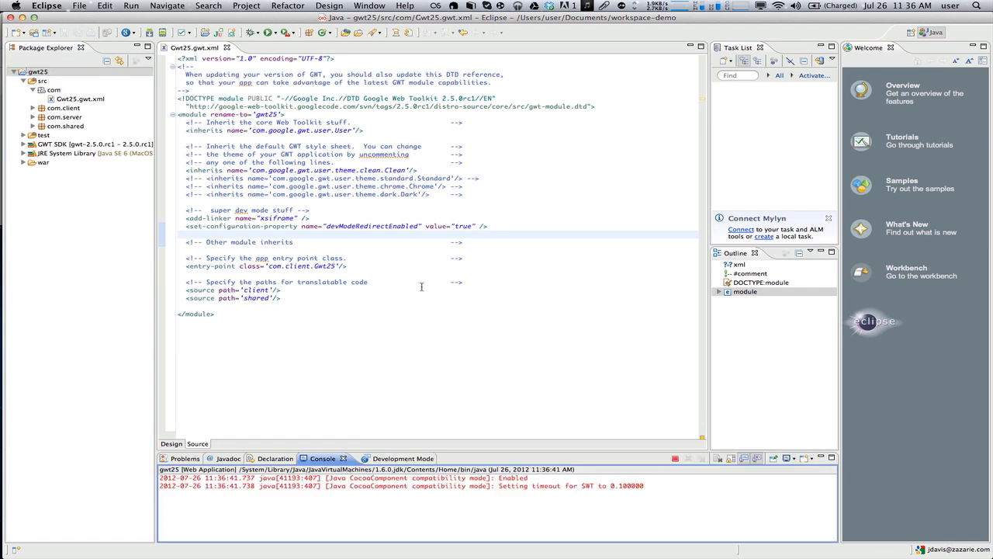
Copy the Gwt25.html launch URL with gwt.codesvr=127.0.0.1:9997 from the Development Mode view.
left_click(382, 458)
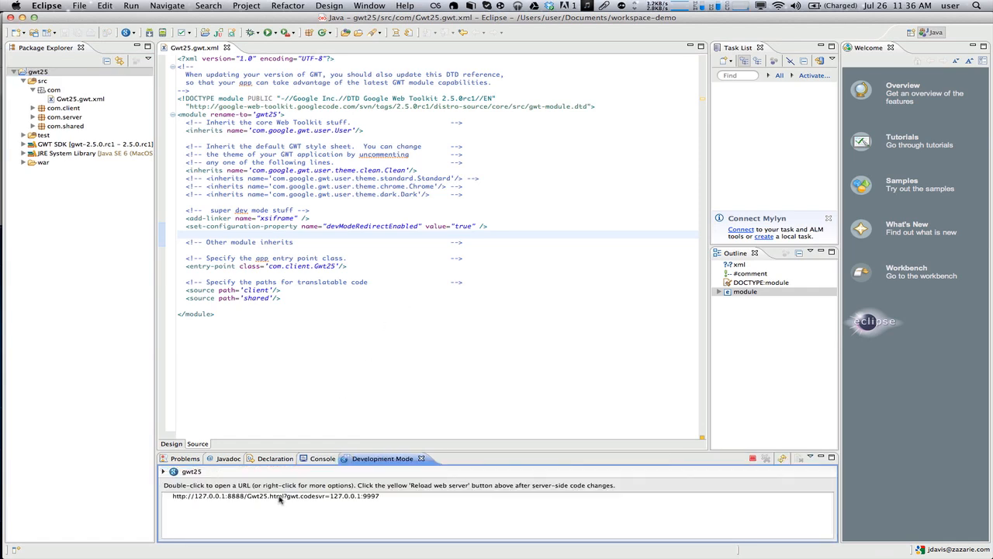
right_click(276, 497)
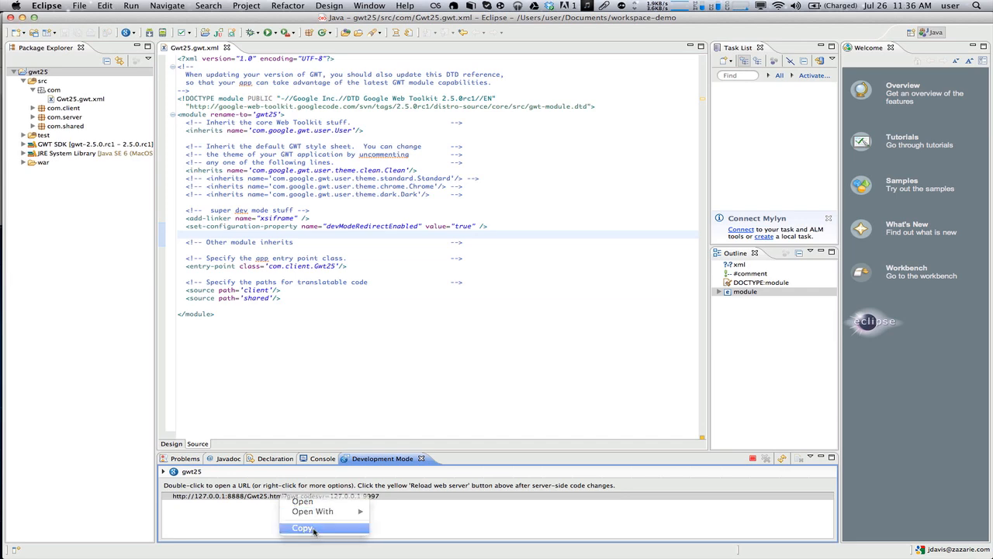
left_click(301, 528)
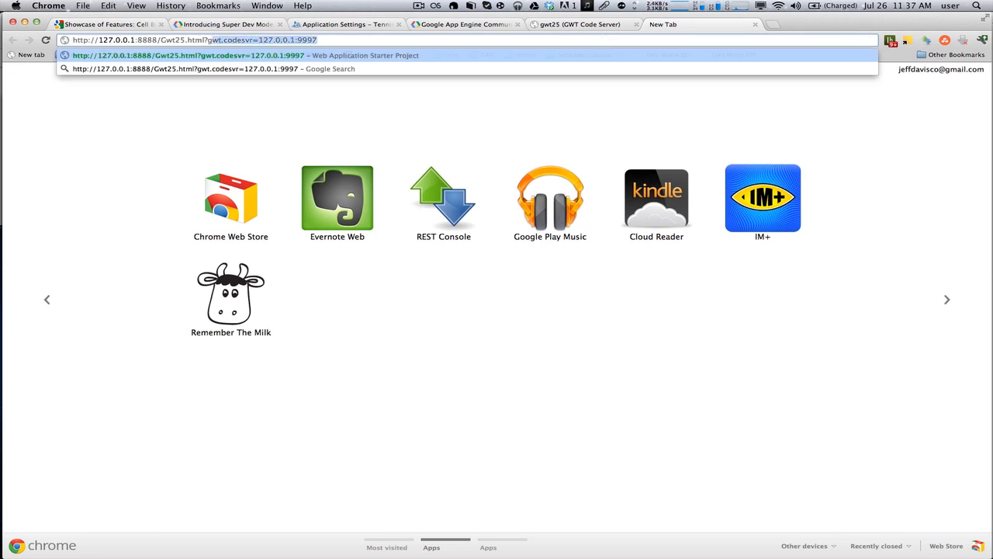
Load the Gwt25 launch URL, dismiss the alert, enable Dev Mode On and recompile the gwt25 module.
key("Backspace")
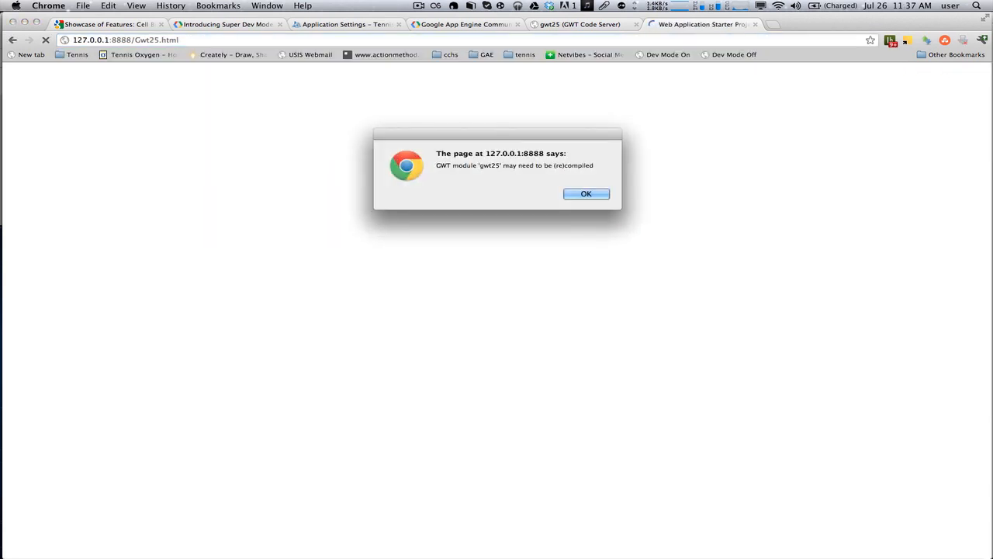
left_click(587, 193)
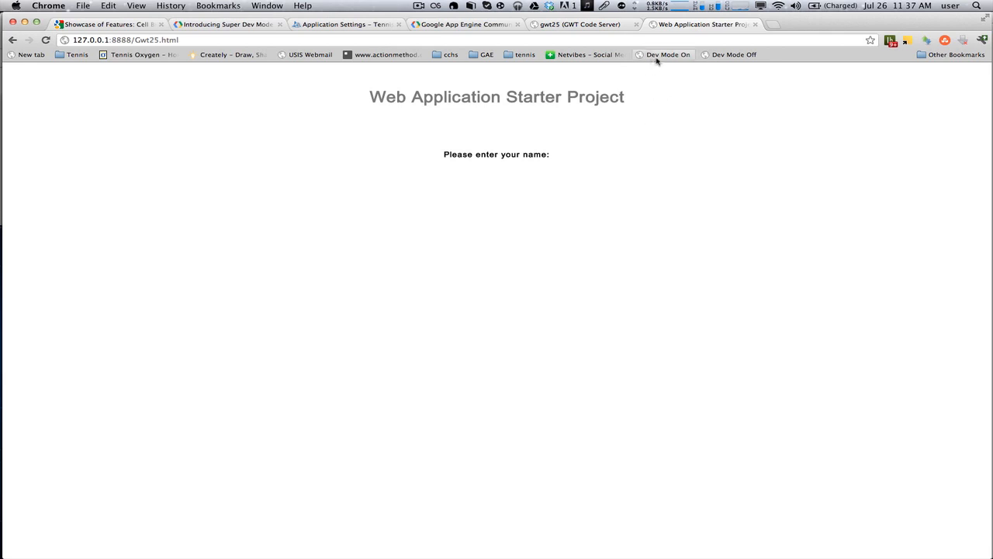
left_click(667, 54)
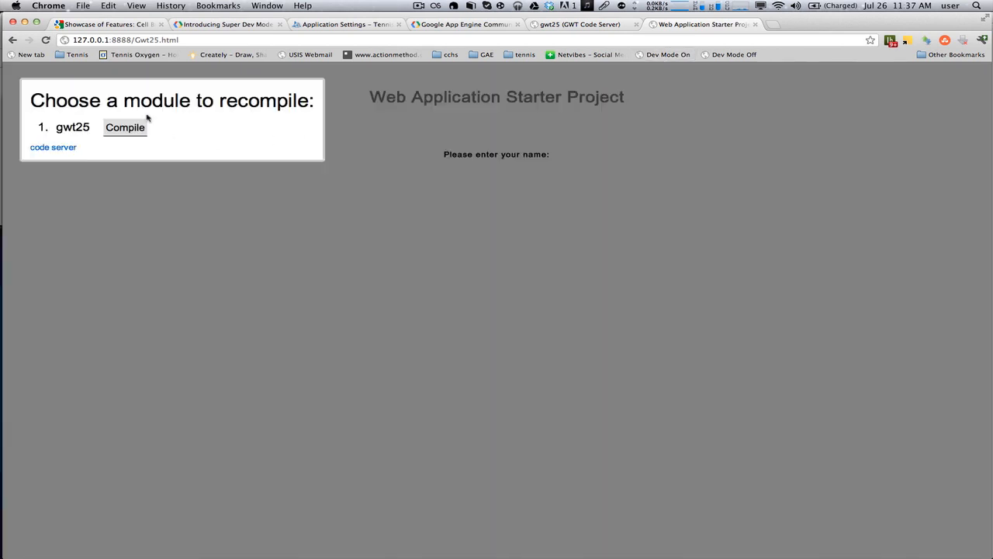
left_click(124, 128)
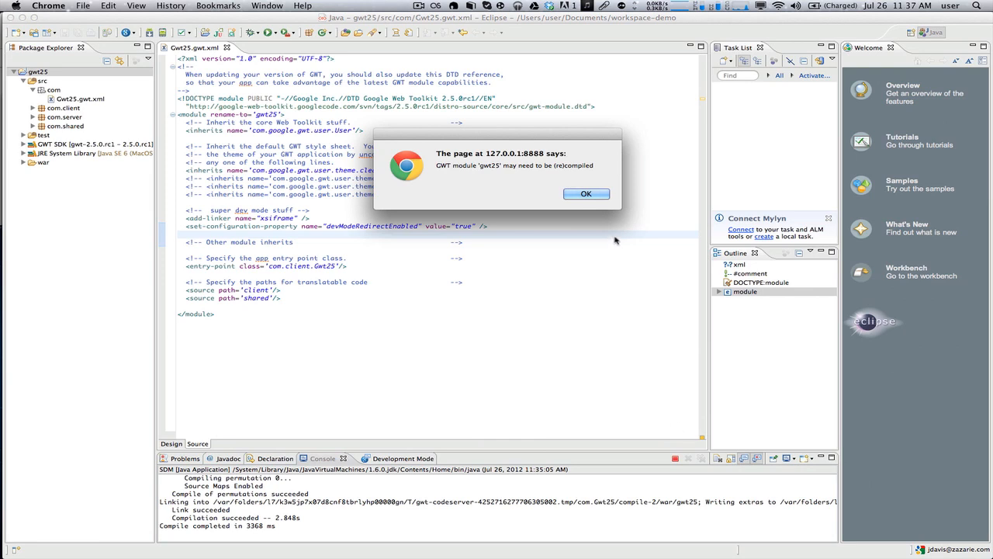
Dismiss the recompile alert and bring up the JavaScript Console via the Chrome Tools menu.
left_click(587, 192)
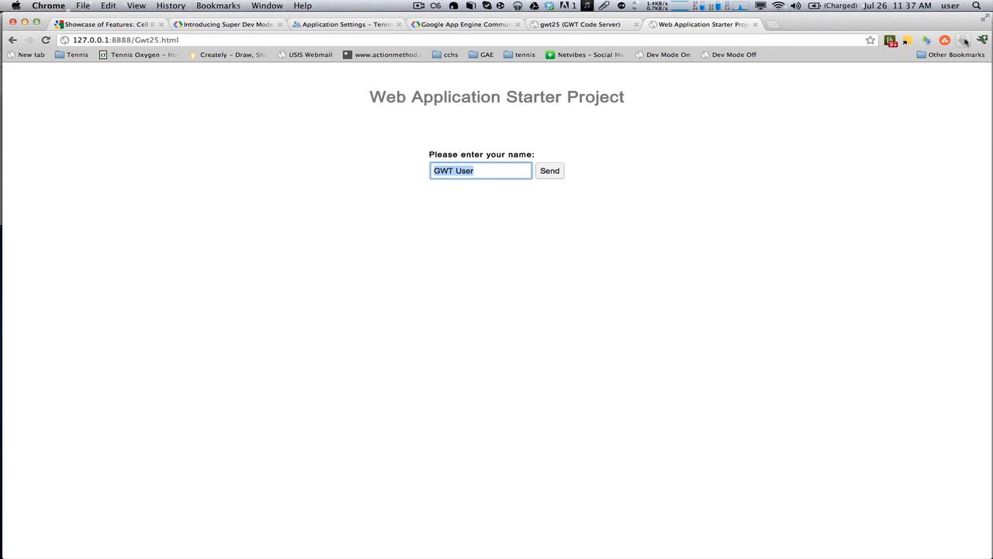
left_click(982, 40)
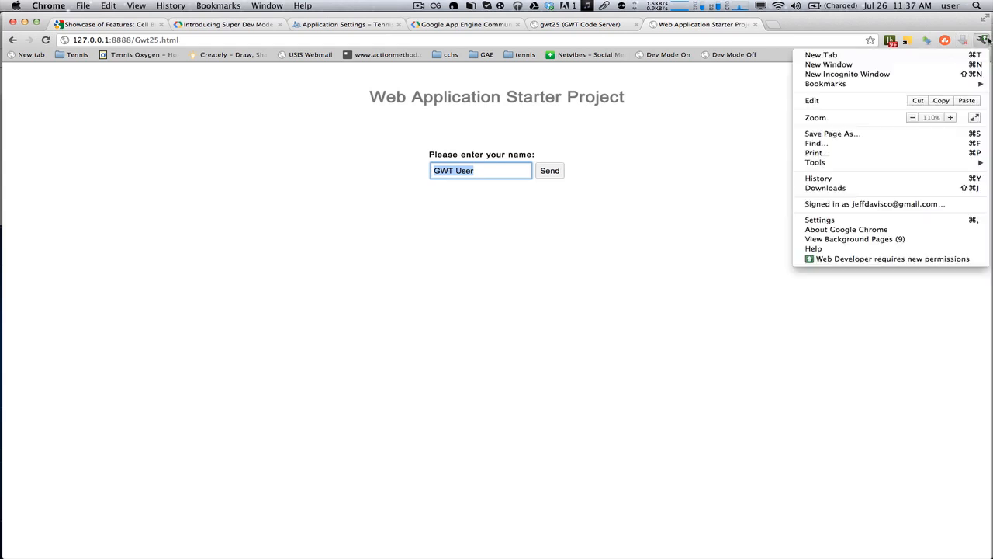
mouse_move(815, 163)
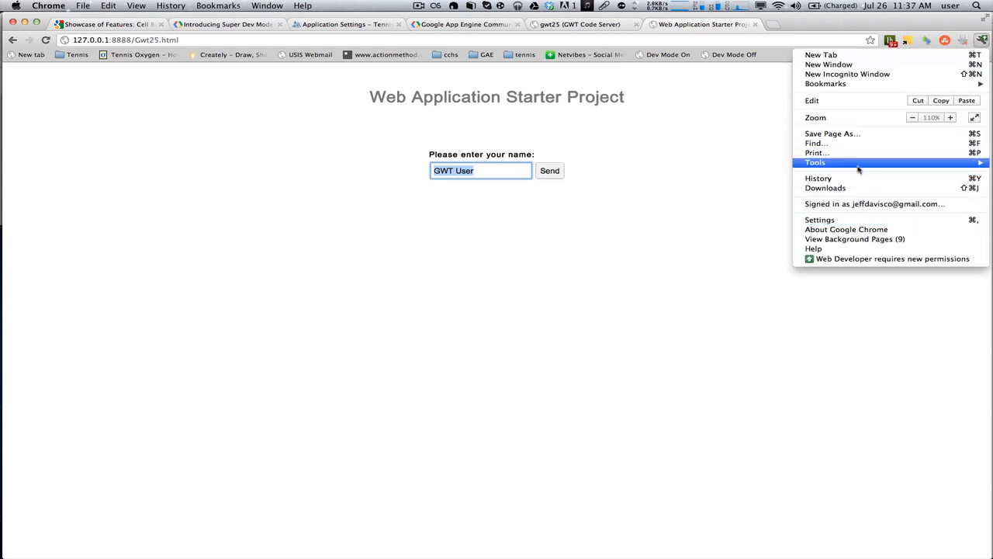
mouse_move(815, 163)
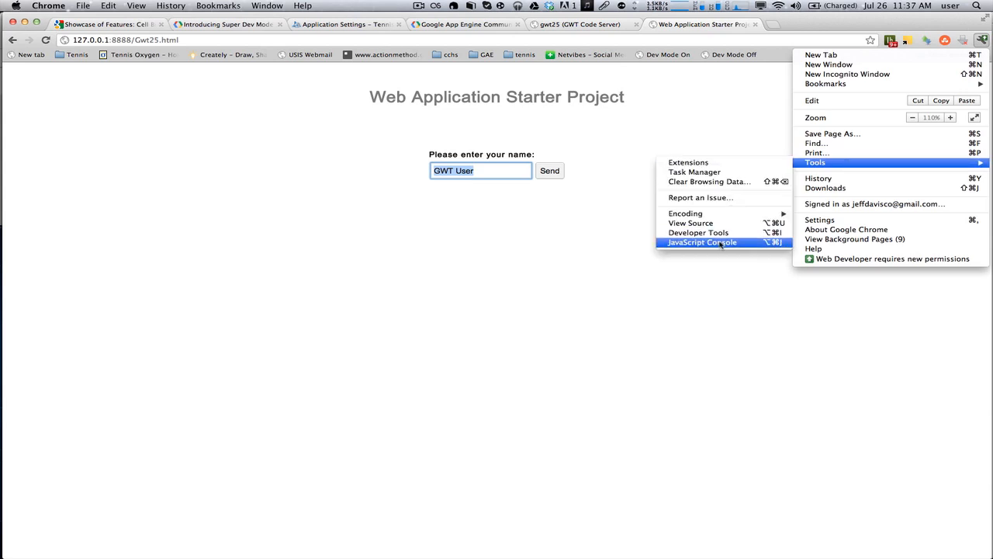
left_click(702, 242)
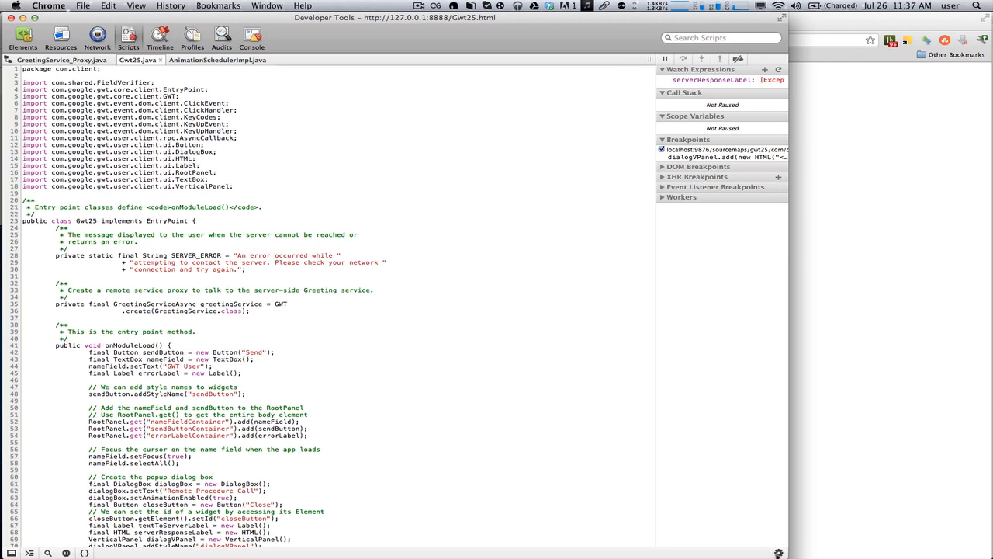
mouse_move(780, 552)
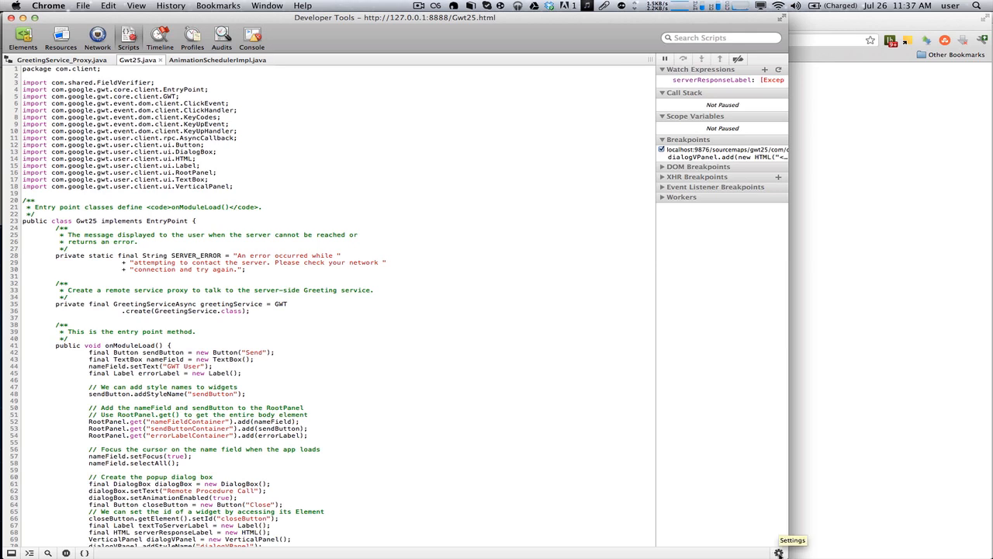
left_click(779, 553)
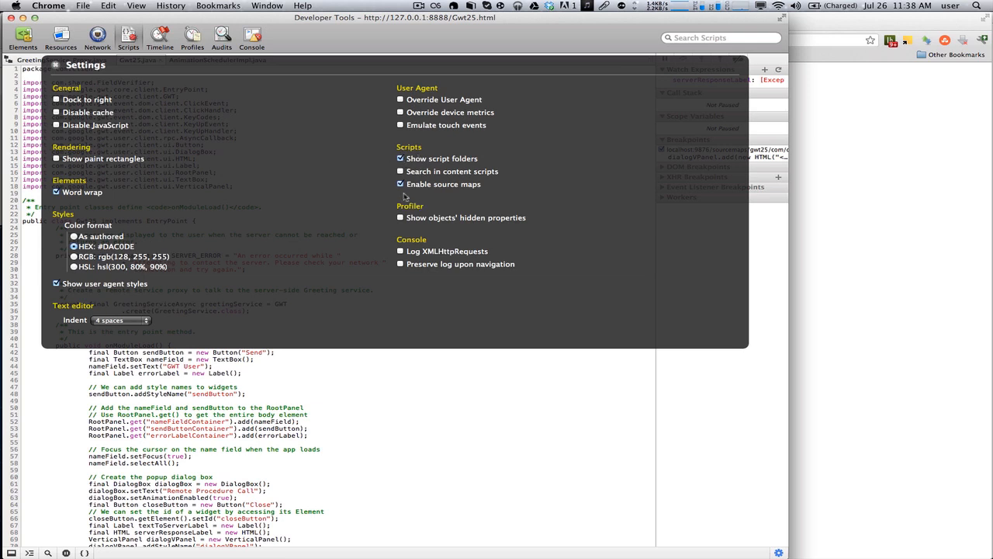
mouse_move(344, 183)
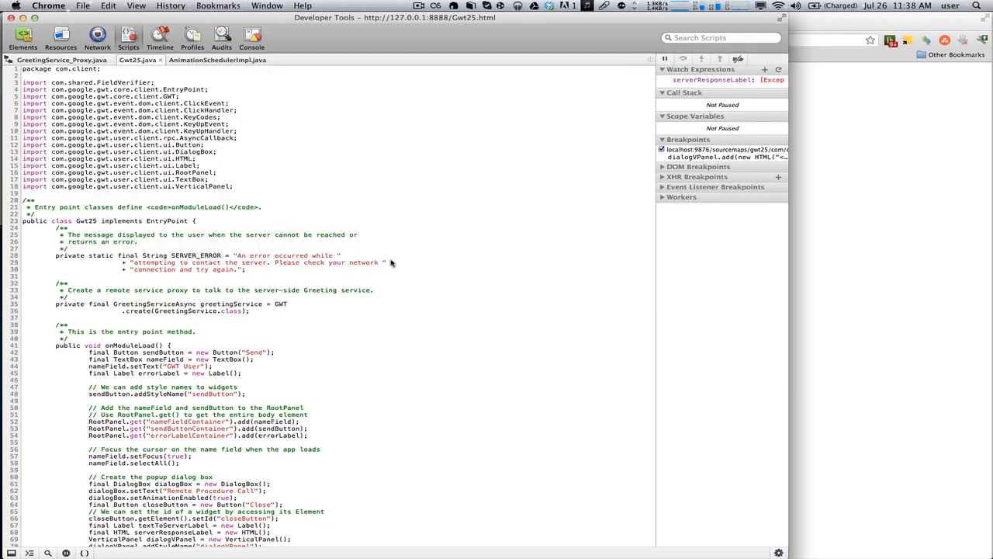
mouse_move(762, 314)
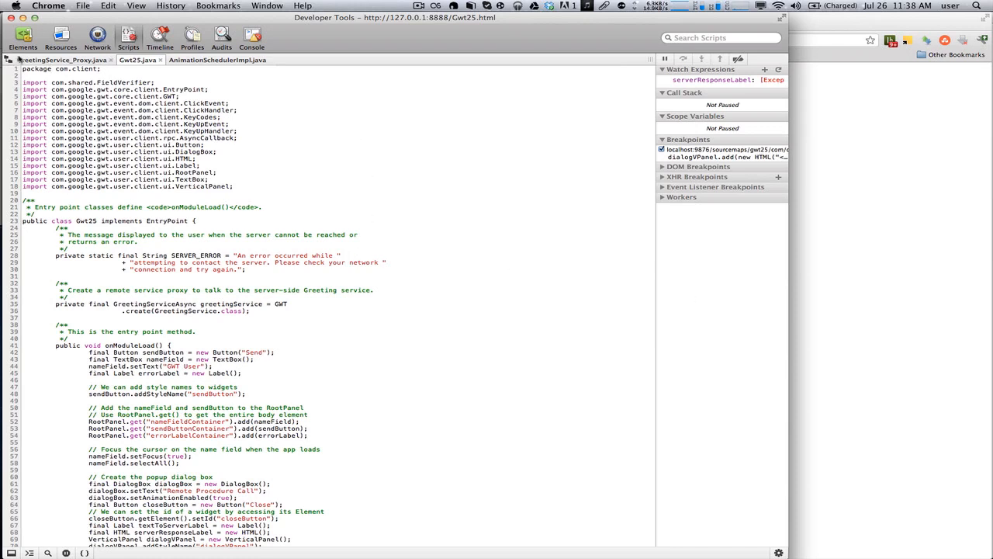
Scroll Gwt25.java down to sendNameToServer and select serverResponseLabel on line 120.
left_click(28, 59)
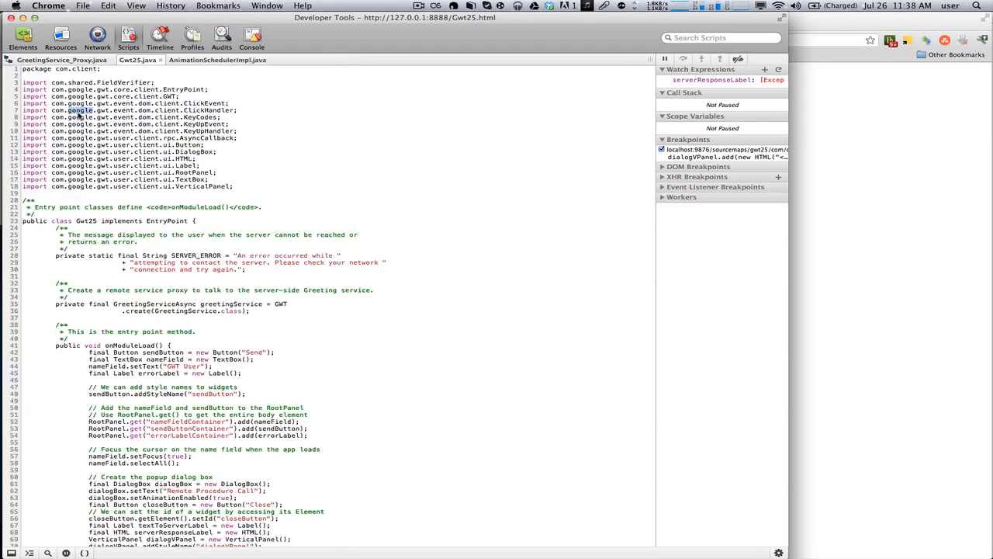
scroll("down", 3)
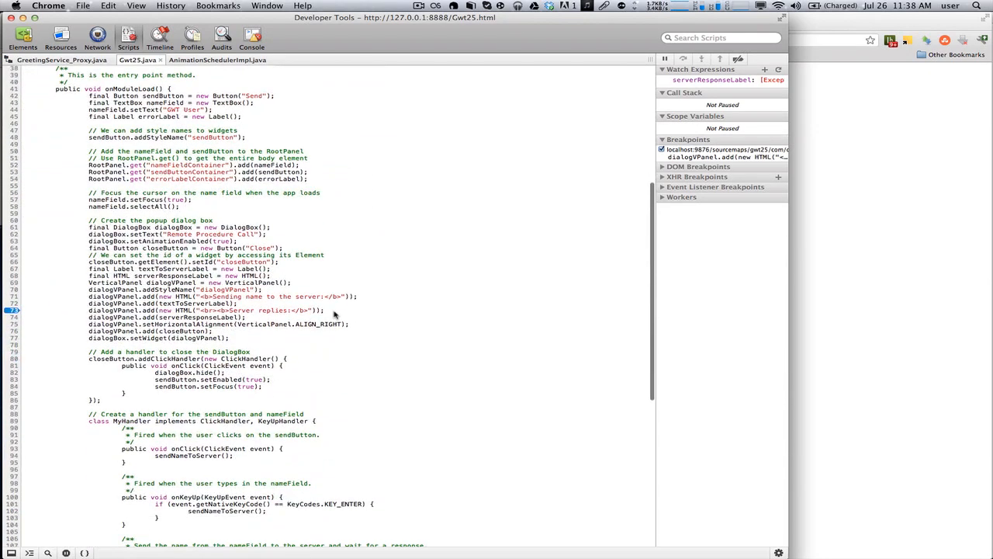
scroll("down", 3)
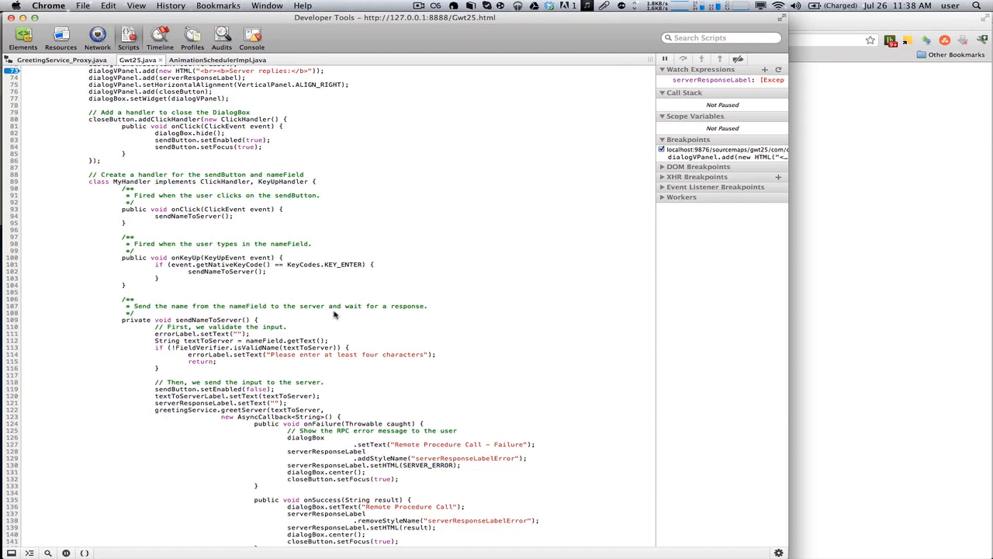
scroll("down", 3)
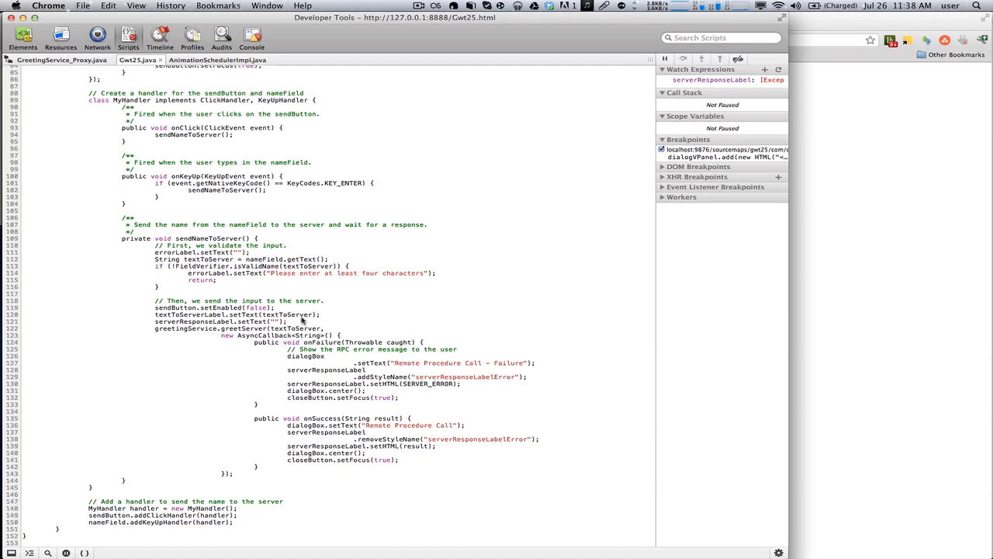
double_click(194, 321)
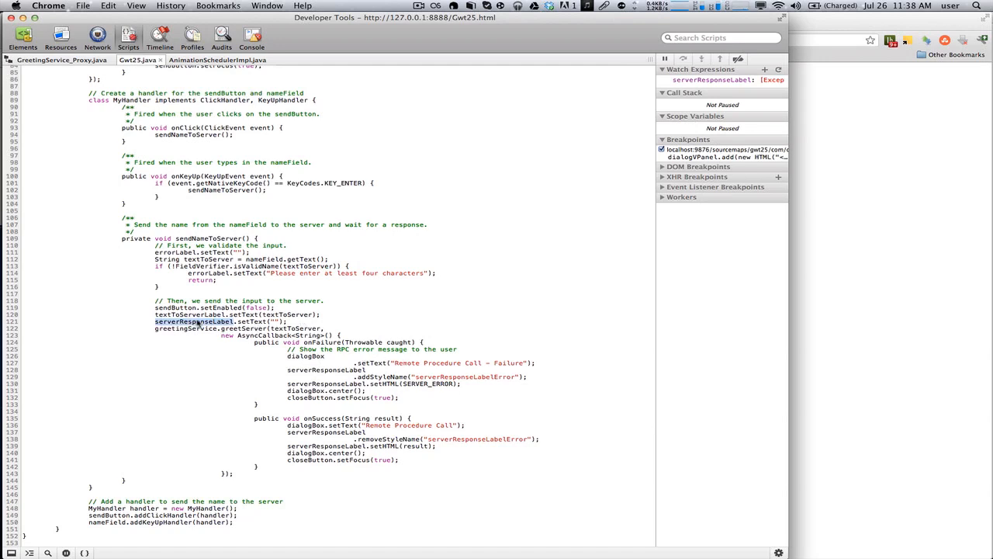
mouse_move(888, 316)
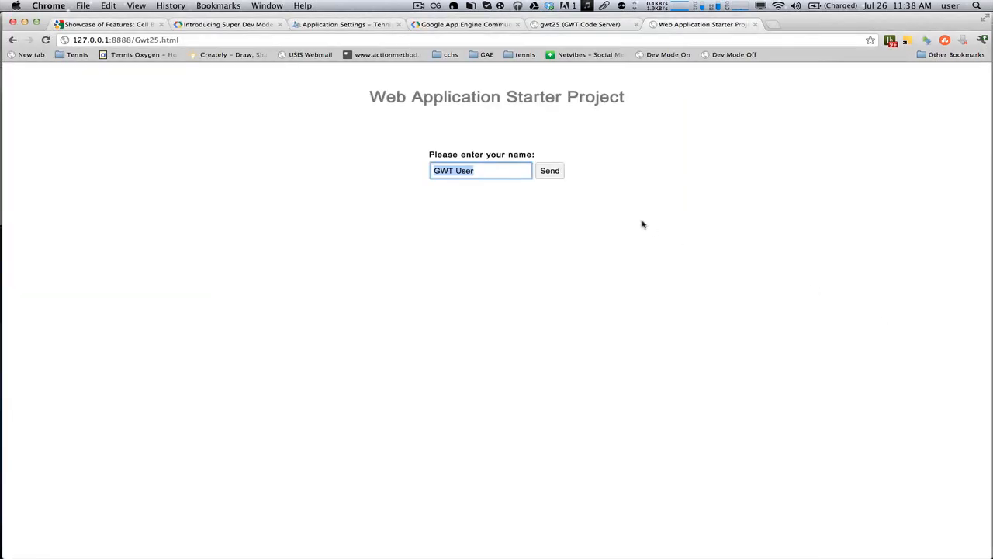
Send GWT User to the server, then add serverResponseLabel to the DevTools watch expressions.
left_click(549, 171)
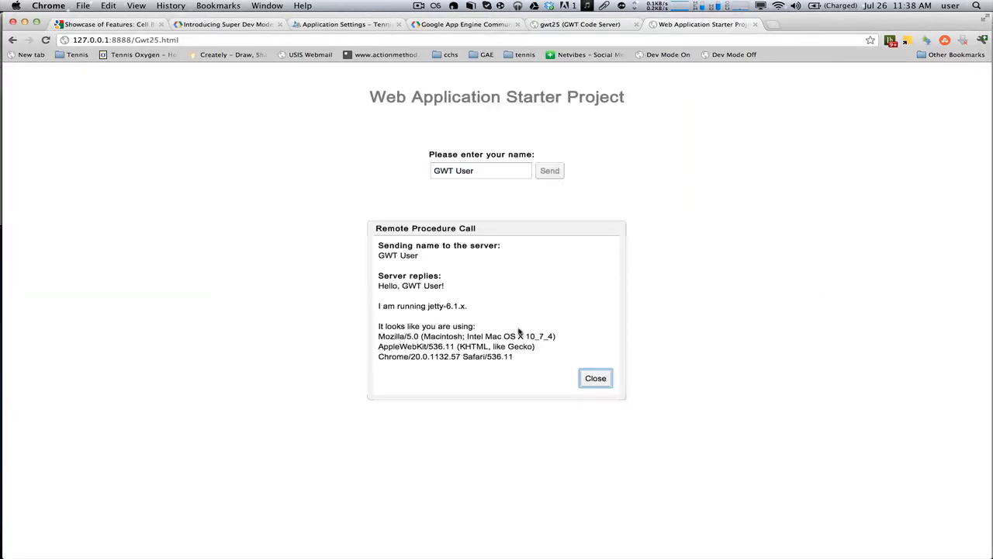
key("F3")
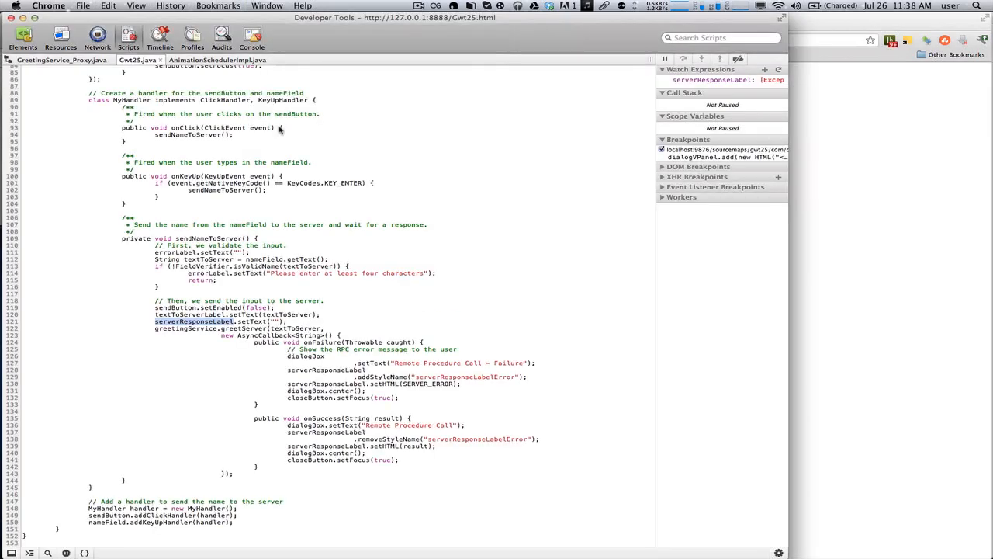
right_click(194, 322)
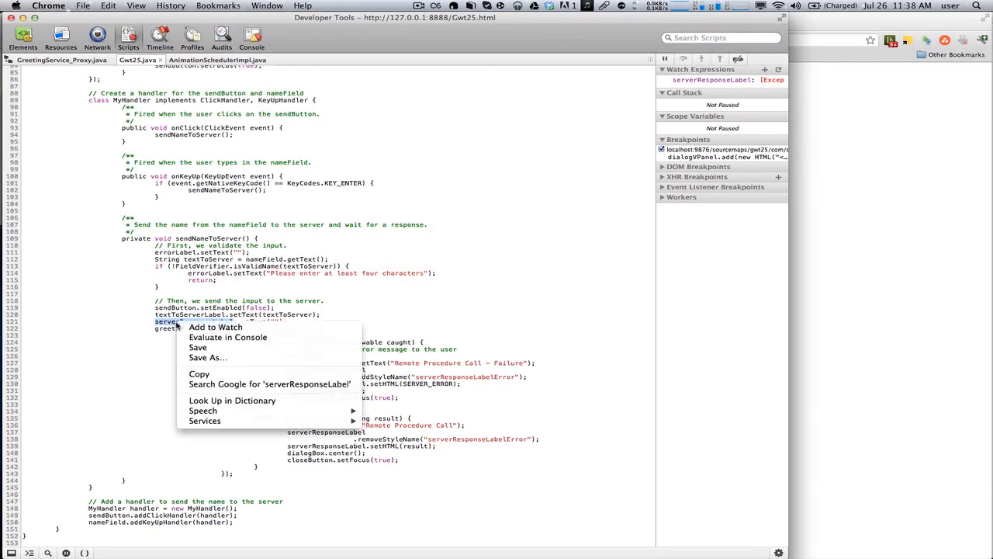
mouse_move(665, 107)
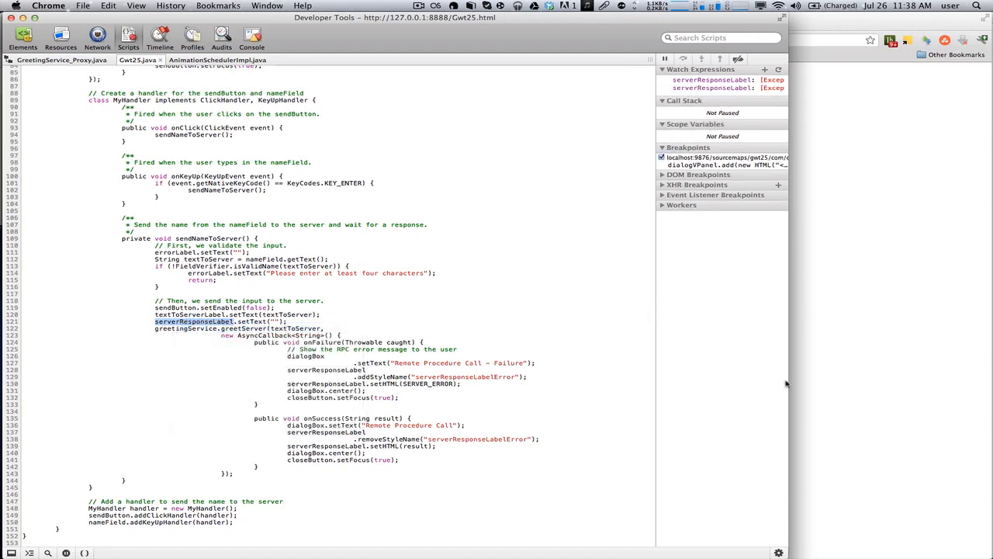
mouse_move(815, 112)
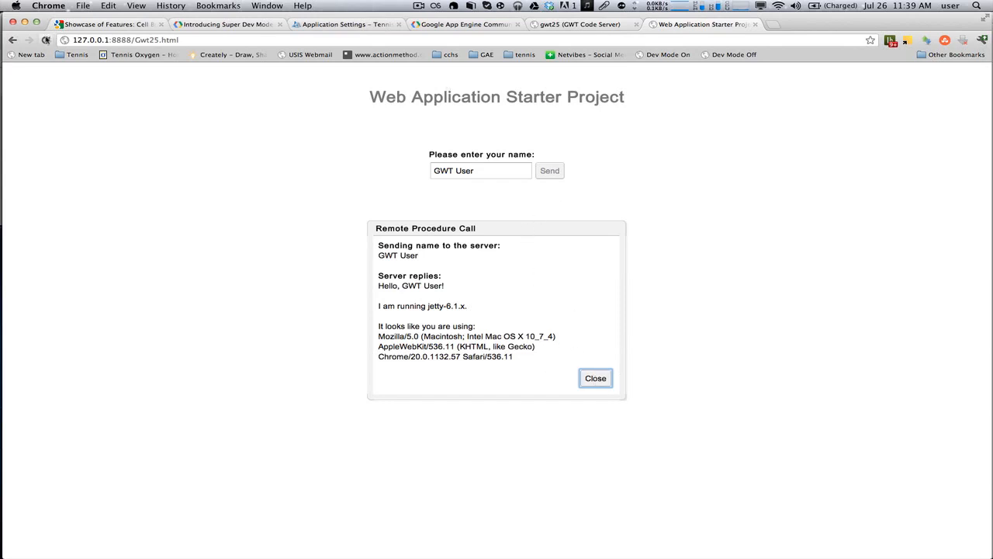
Resend the name to hit the Gwt25.java breakpoint, inspect serverResponseLabel, then resume execution.
left_click(597, 379)
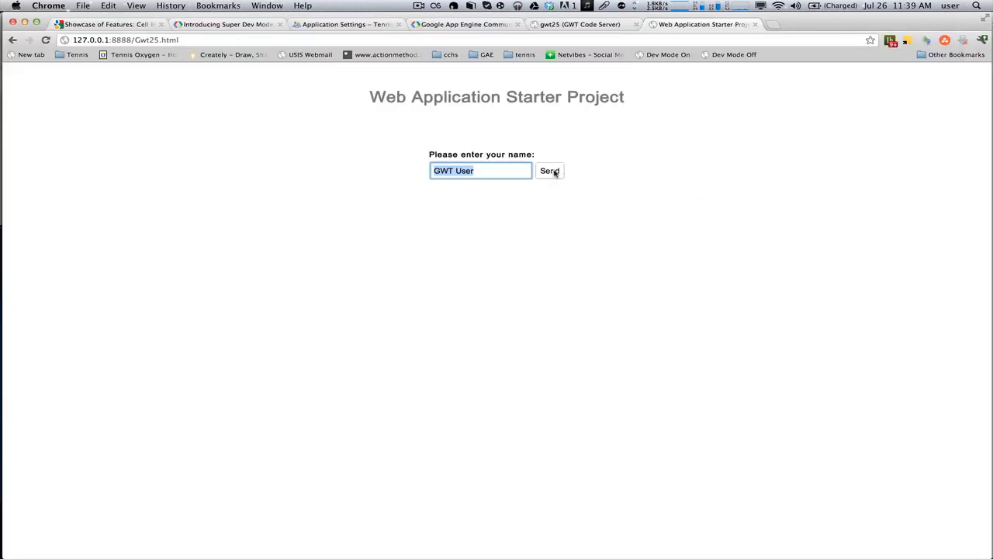
left_click(550, 171)
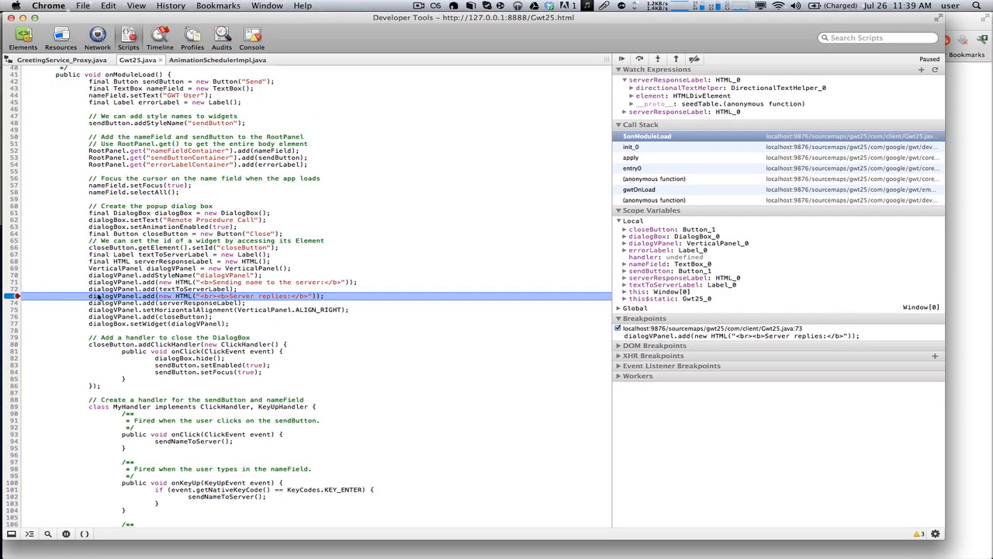
mouse_move(112, 295)
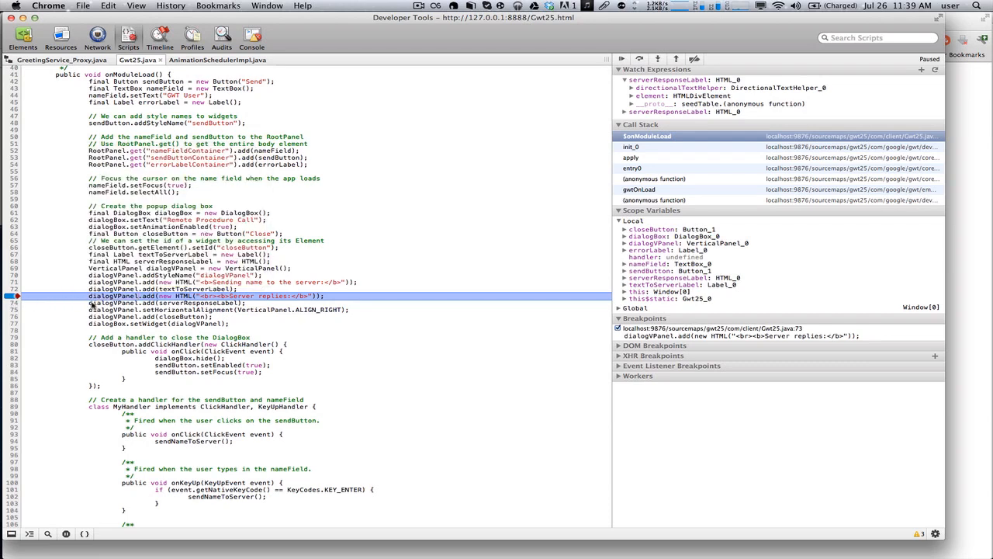
right_click(152, 295)
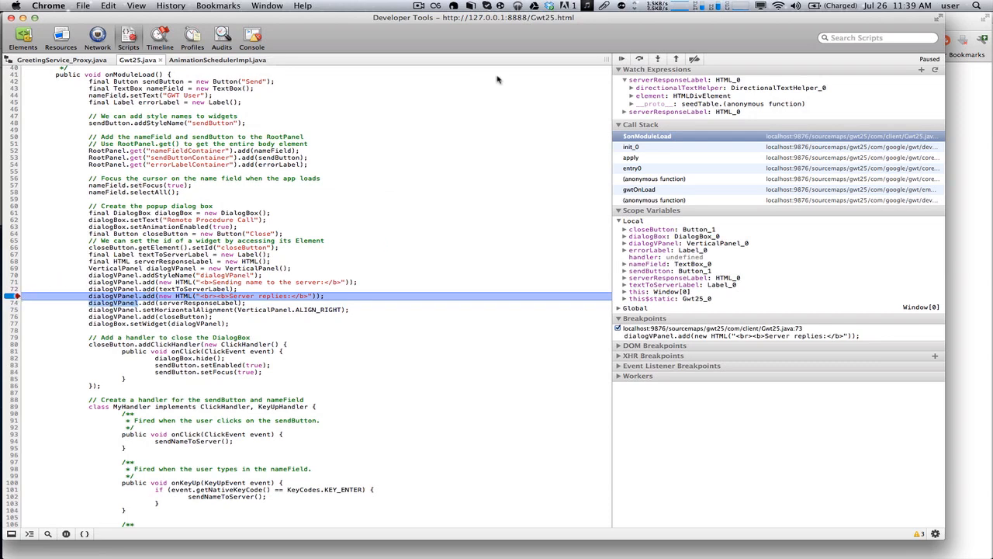
mouse_move(193, 312)
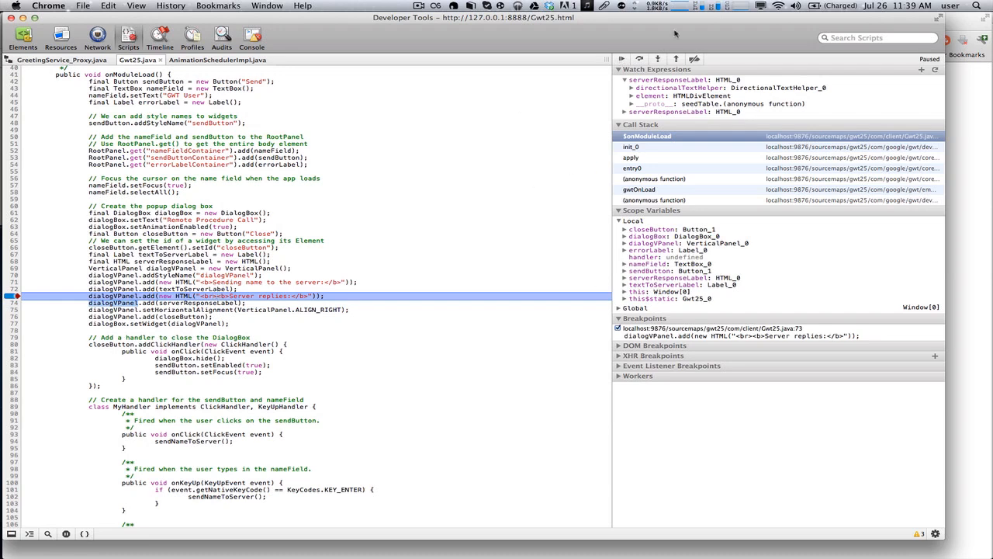
left_click(621, 59)
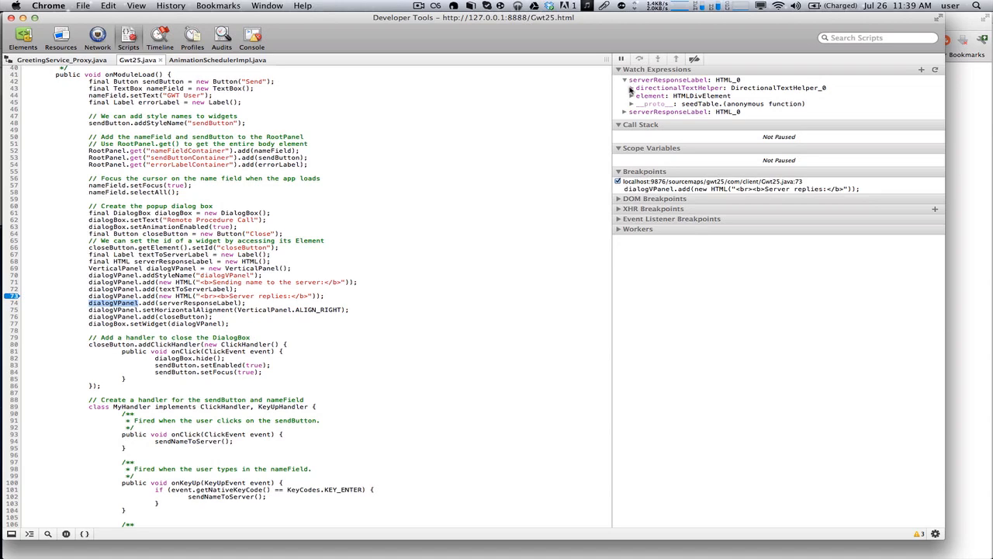
Expand serverResponseLabel's element properties, then resend GWT User and return to DevTools.
left_click(630, 97)
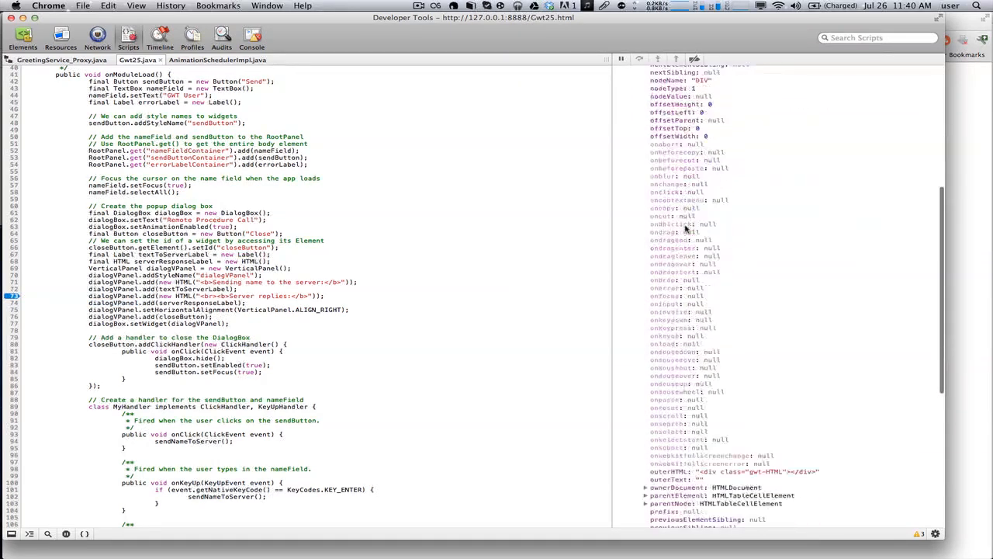
scroll("down", 3)
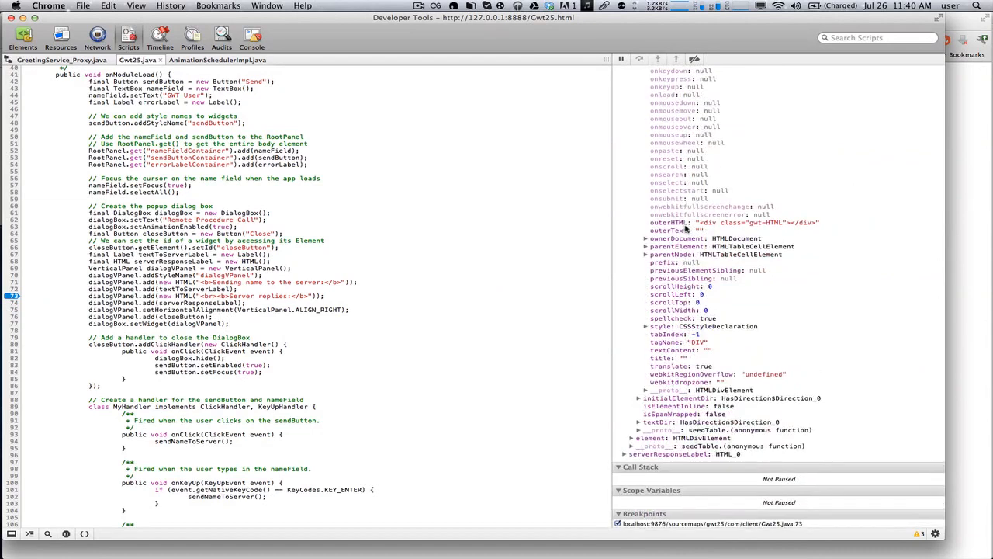
mouse_move(757, 320)
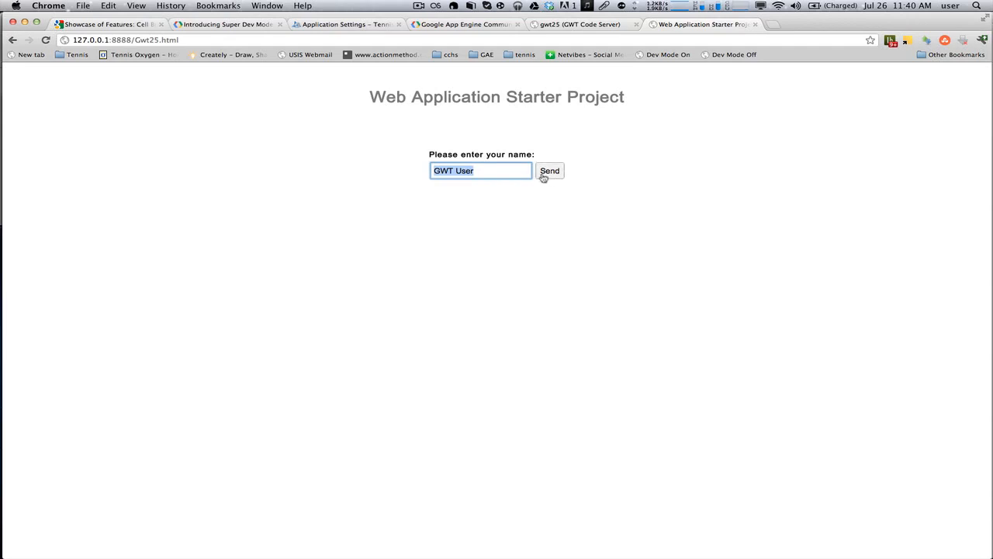
left_click(550, 170)
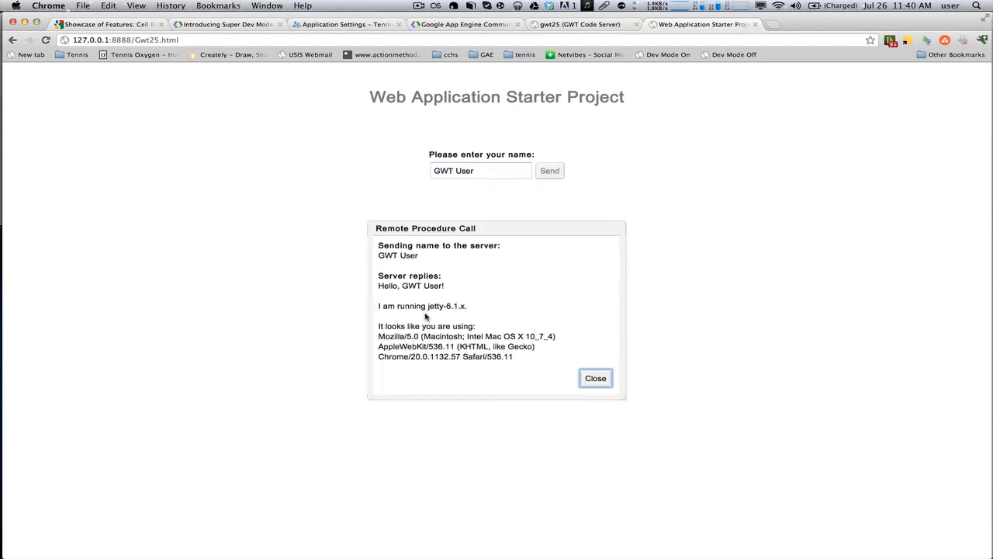
left_click(267, 6)
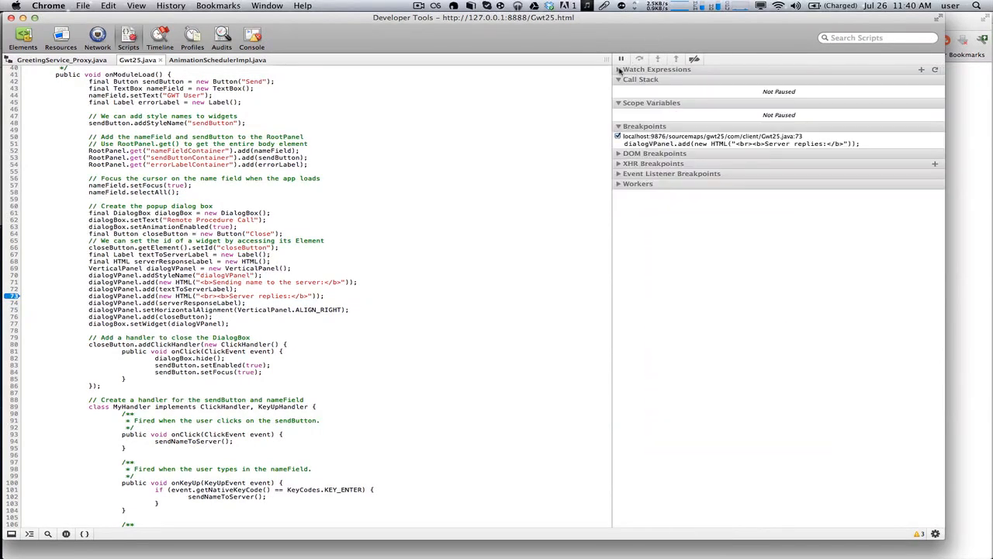
Refresh the watches and expand serverResponseLabel's HTMLDivElement to show the Hello, GWT User! text.
left_click(922, 68)
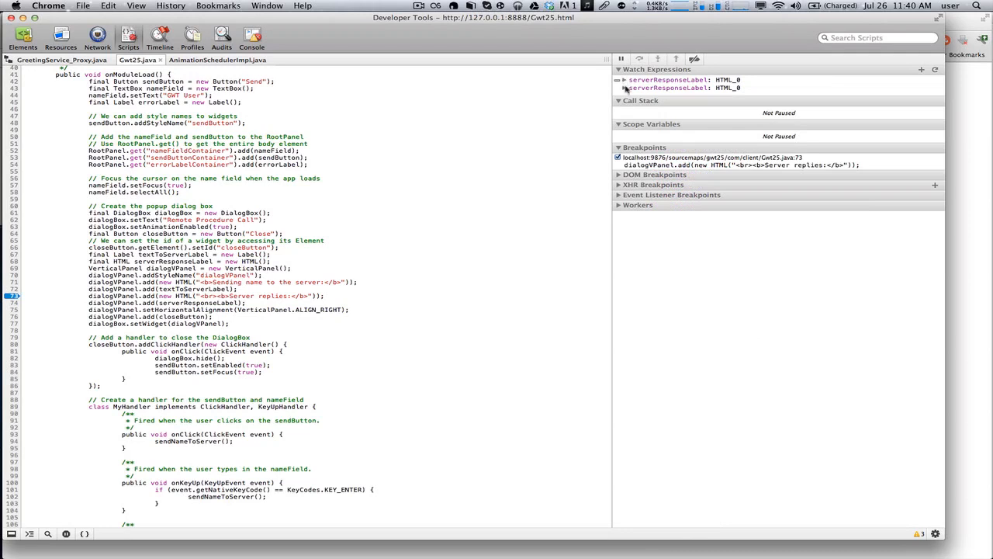
left_click(624, 87)
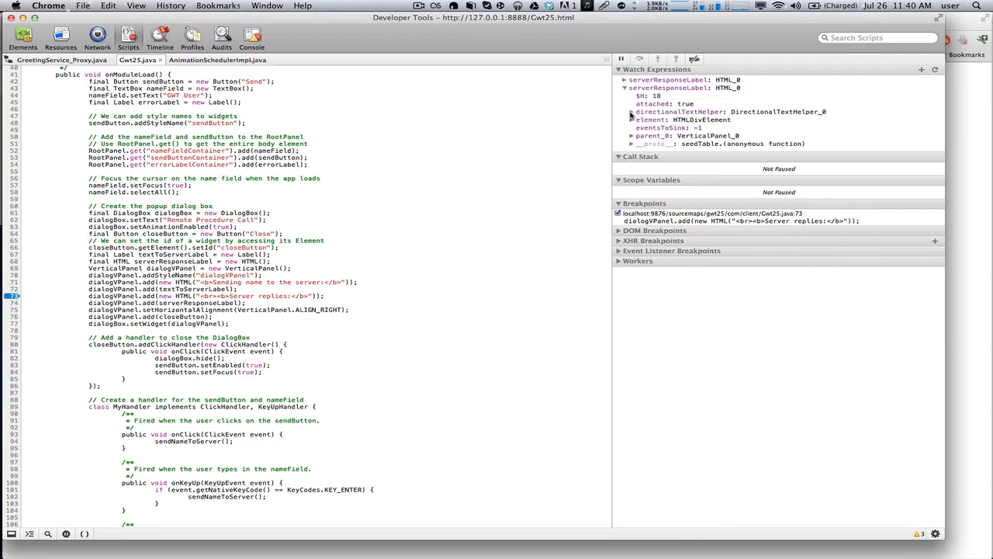
left_click(634, 120)
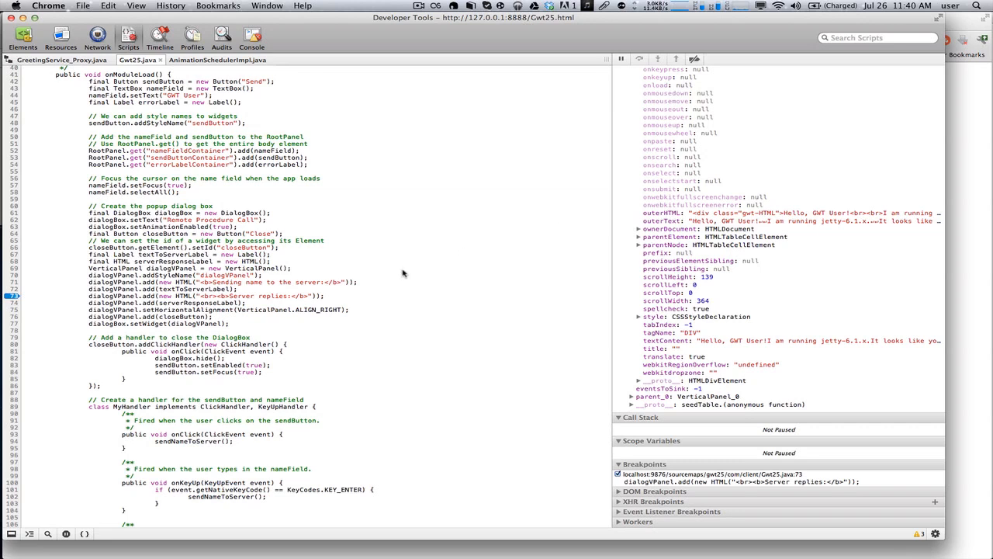
mouse_move(304, 308)
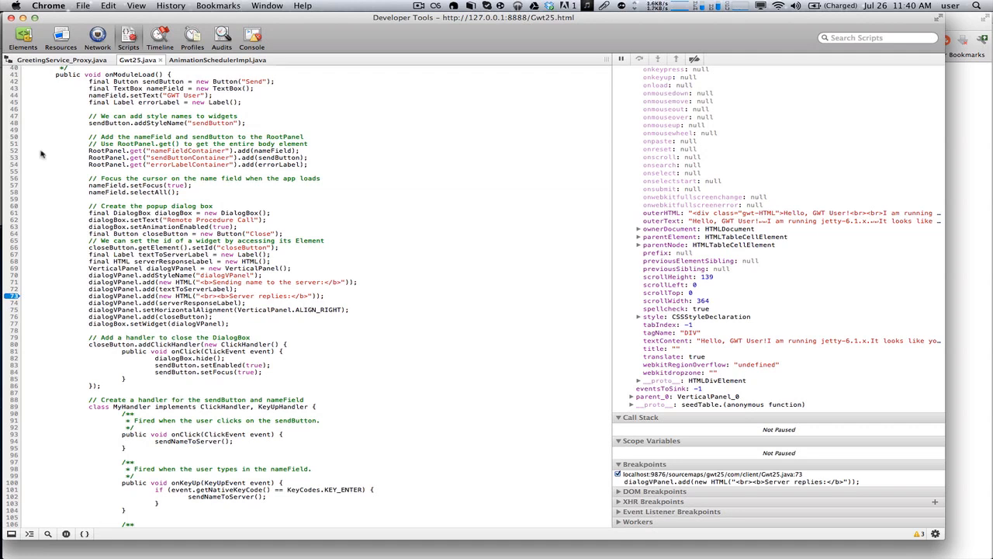
Switch back to the starter app tab showing the Remote Procedure Call reply dialog.
left_click(8, 59)
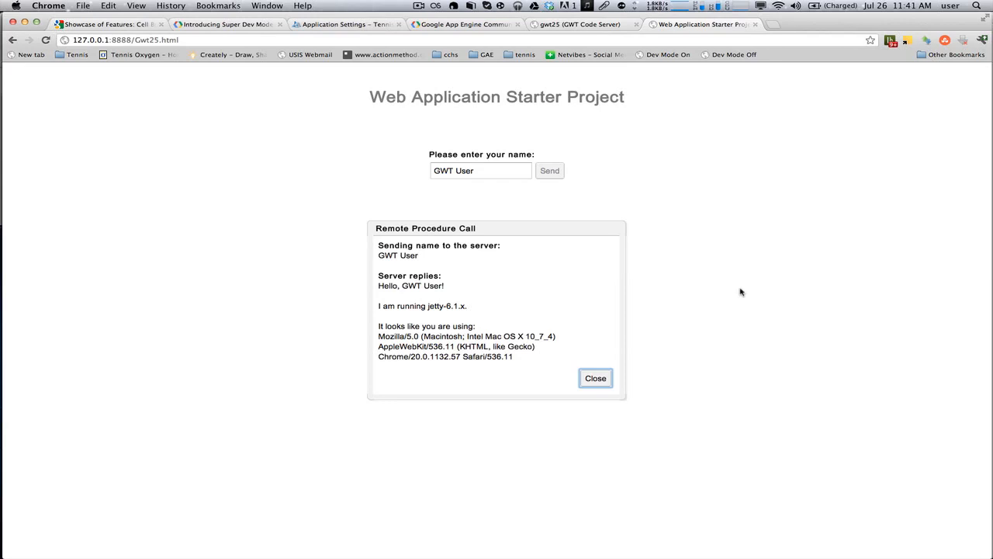
mouse_move(478, 87)
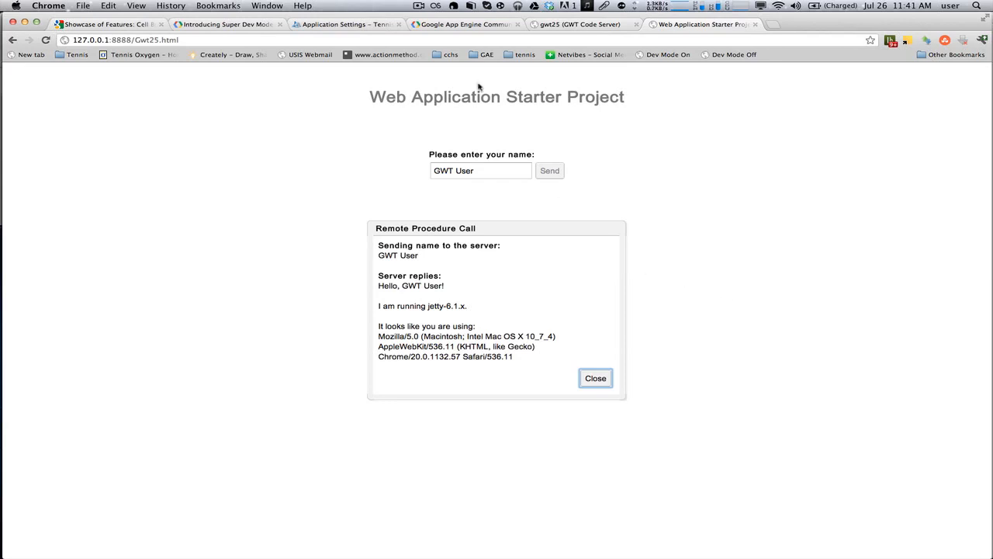